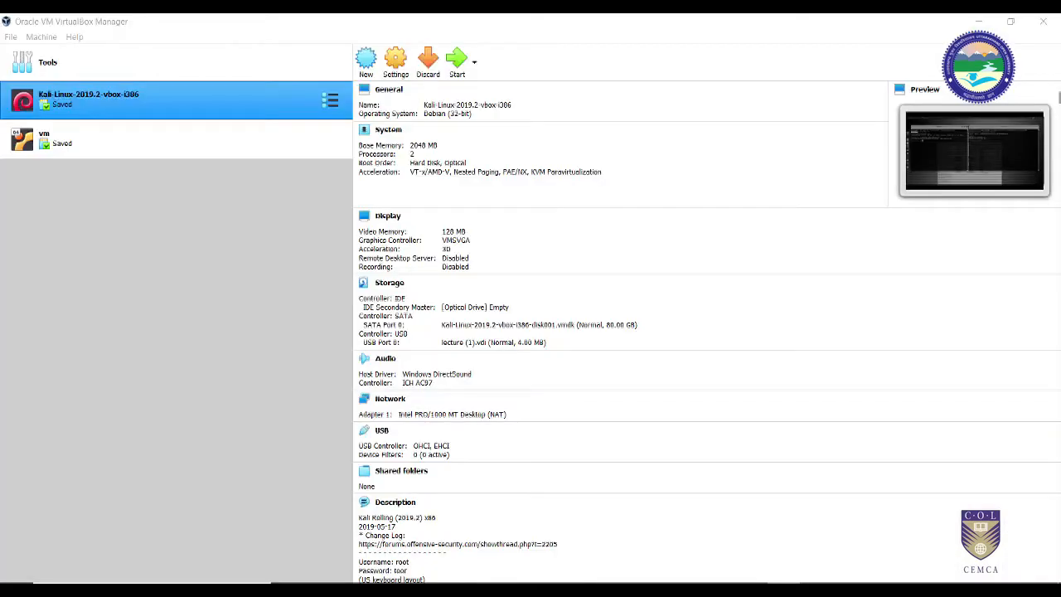
mouse_move(419, 32)
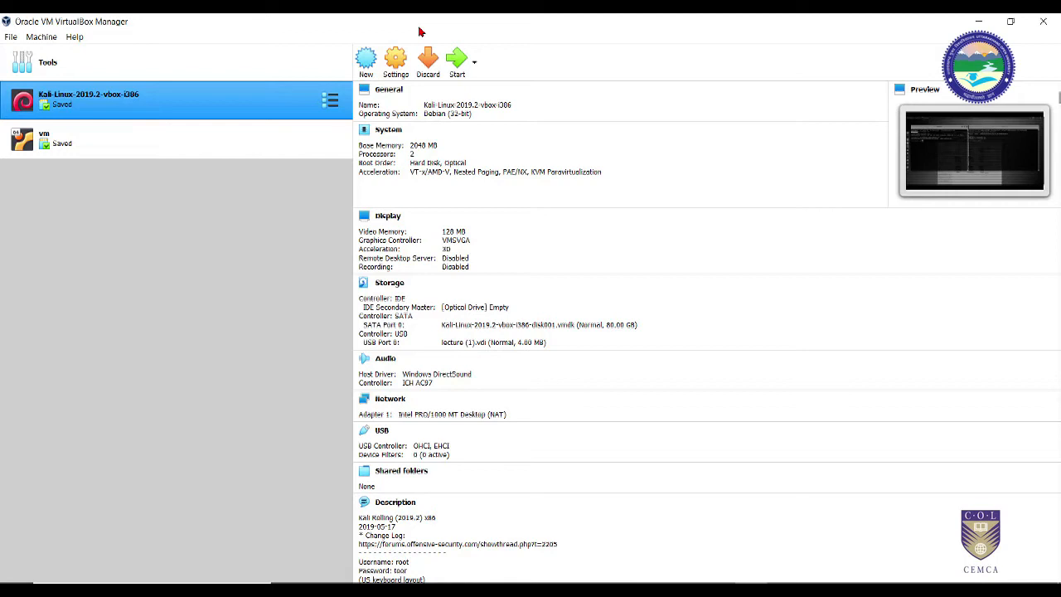
mouse_move(28, 232)
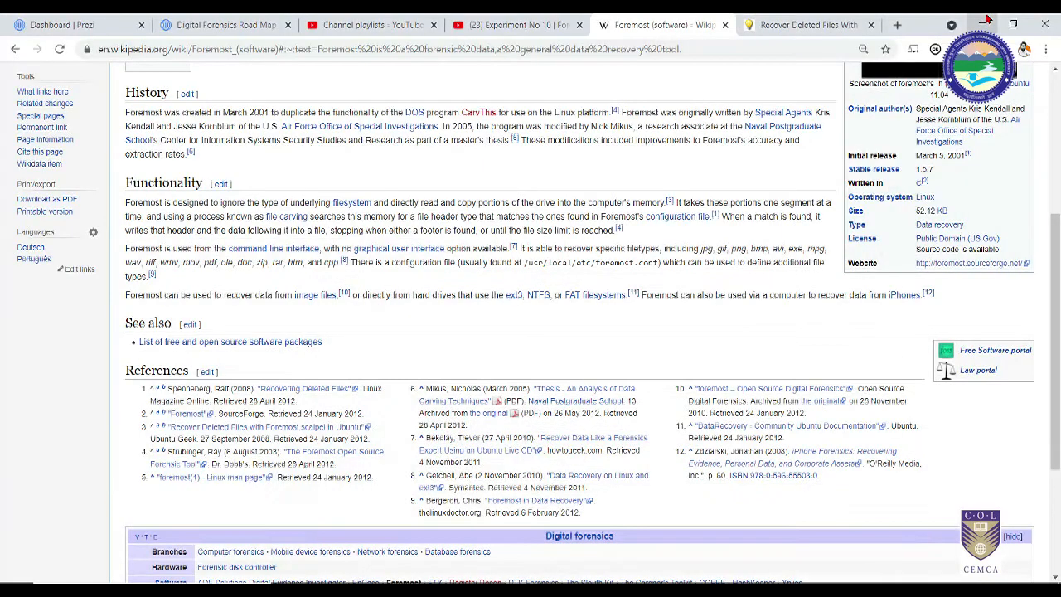
Scroll the Foremost (software) Wikipedia article back up to its introduction and contents.
scroll(up, 3)
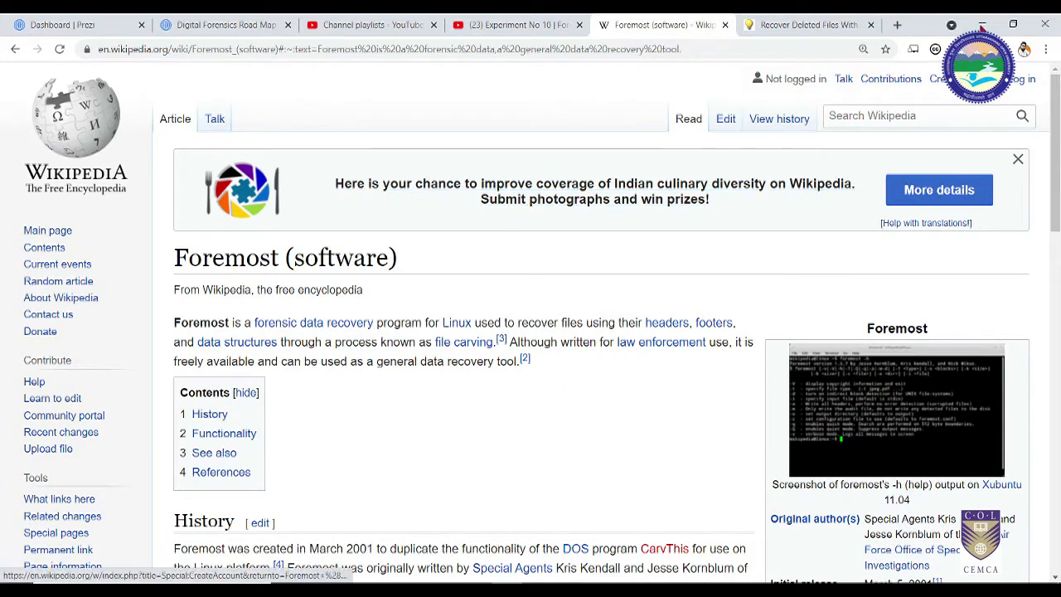
mouse_move(539, 446)
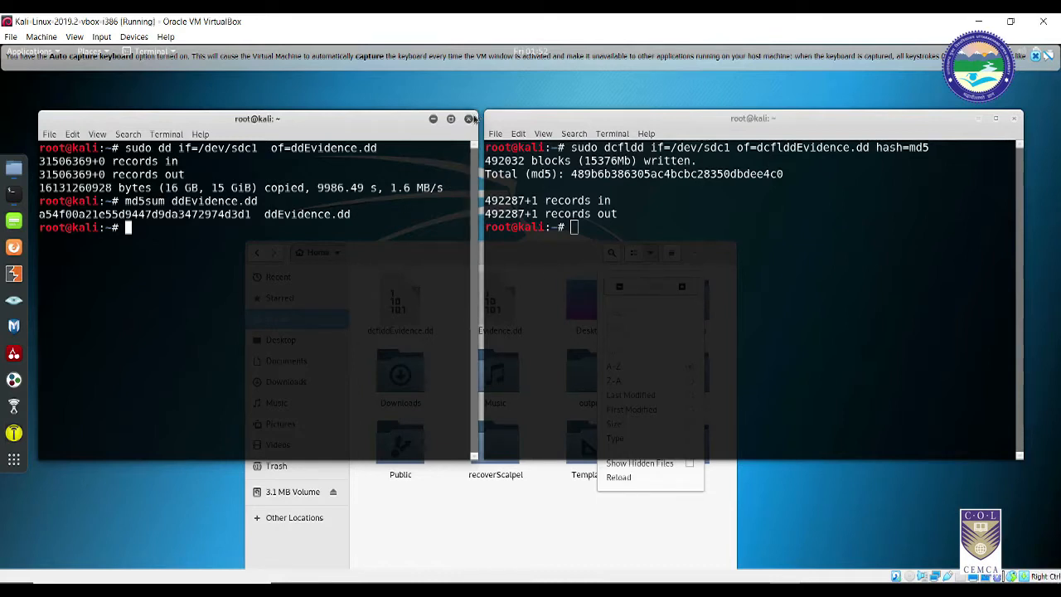
Close the dd and dcfldd terminals and dismiss the Files sorting menu.
click(469, 118)
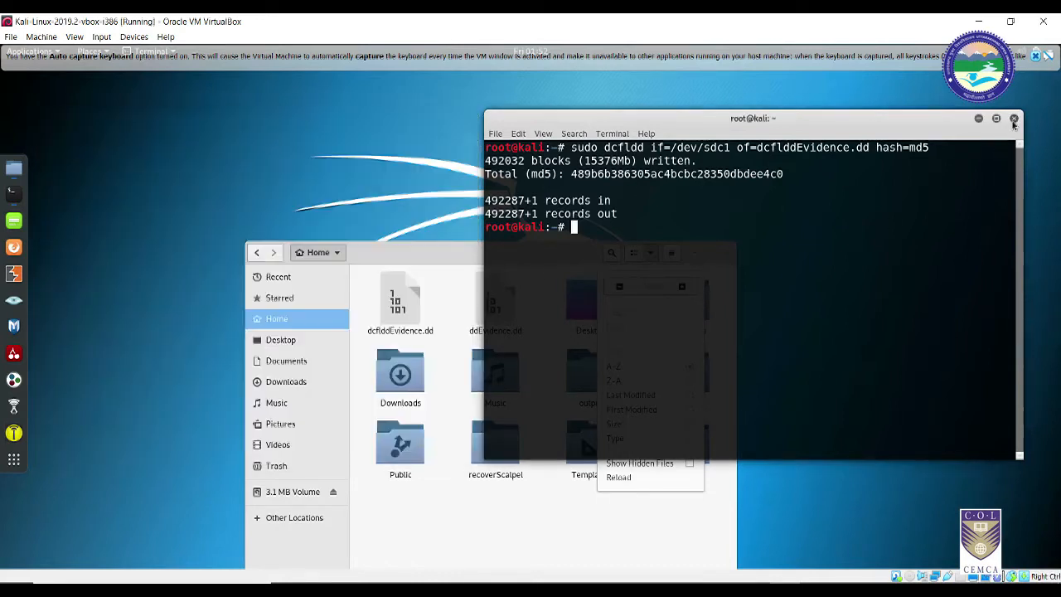
click(1013, 118)
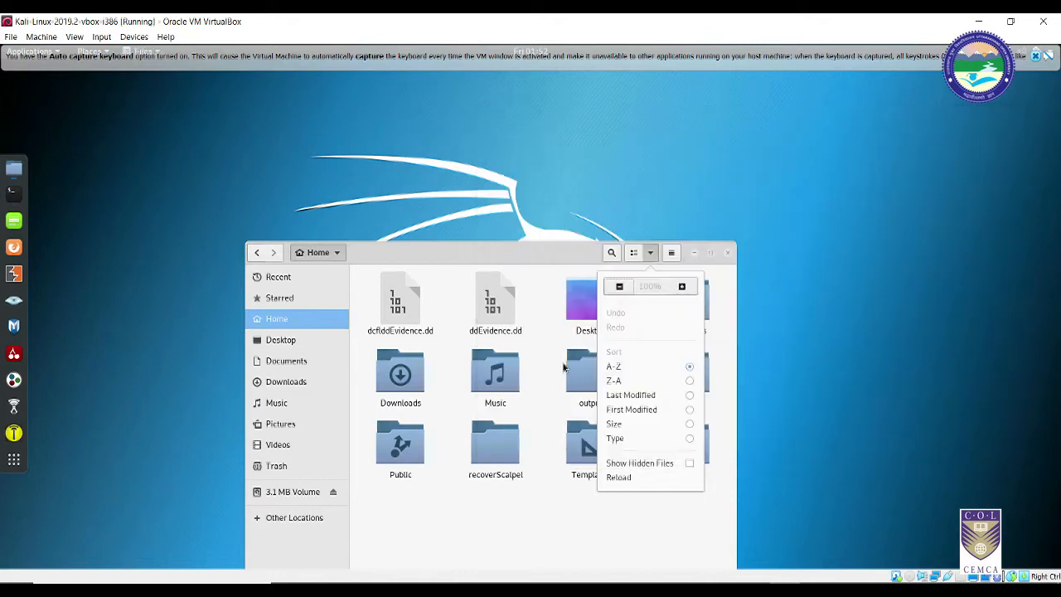
click(563, 260)
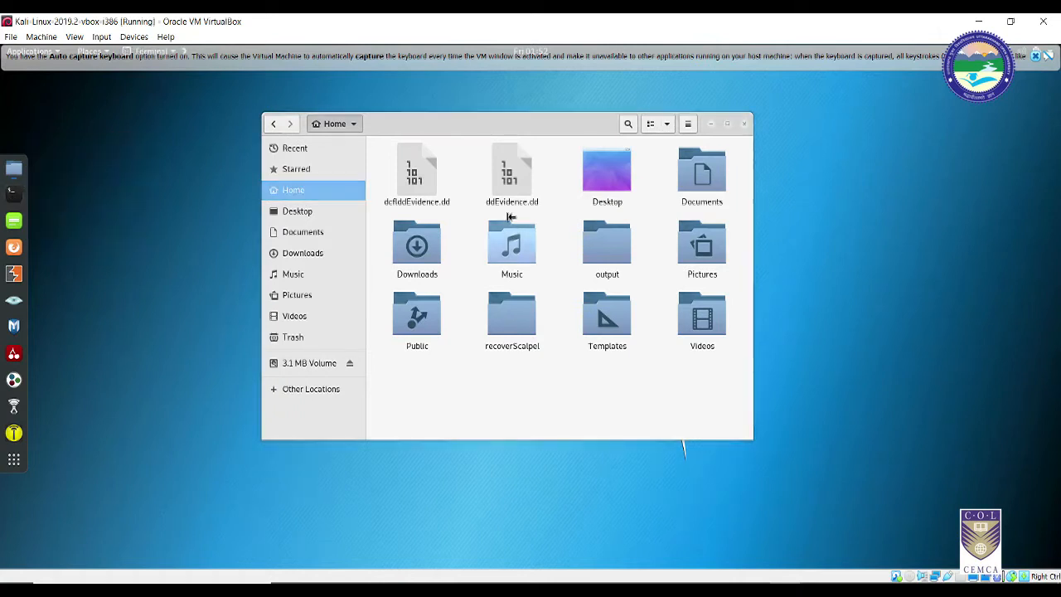
mouse_move(638, 384)
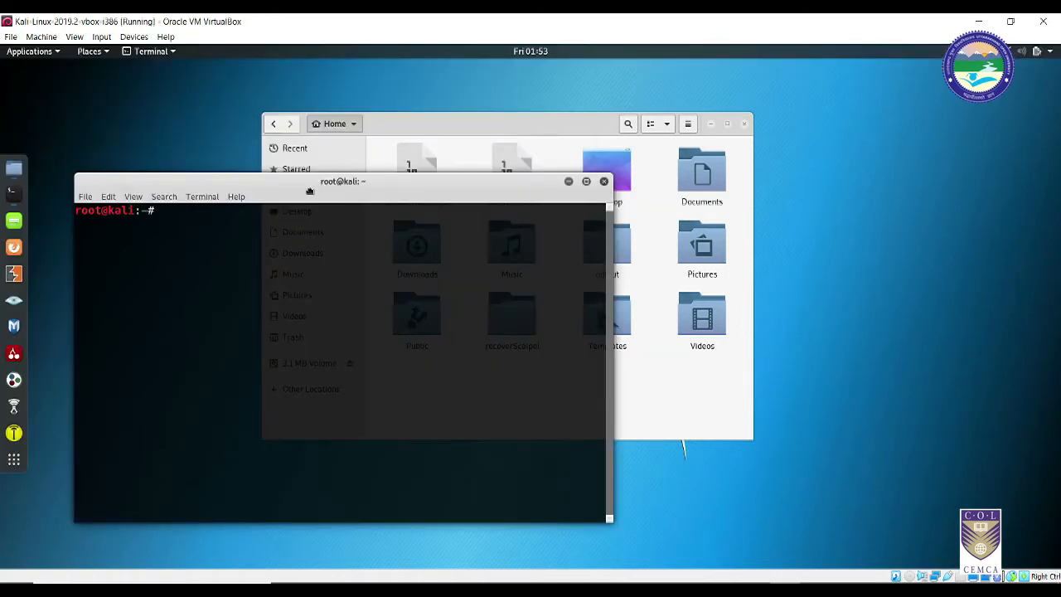
Run foremost -h in a new terminal to list Foremost 1.5.7's options.
text(fore)
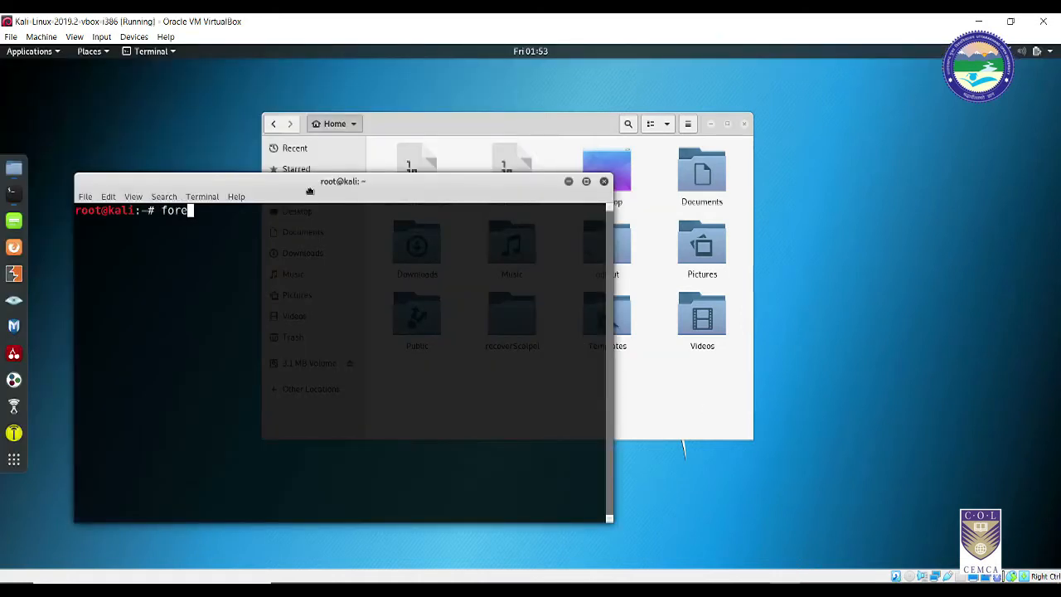
text(most)
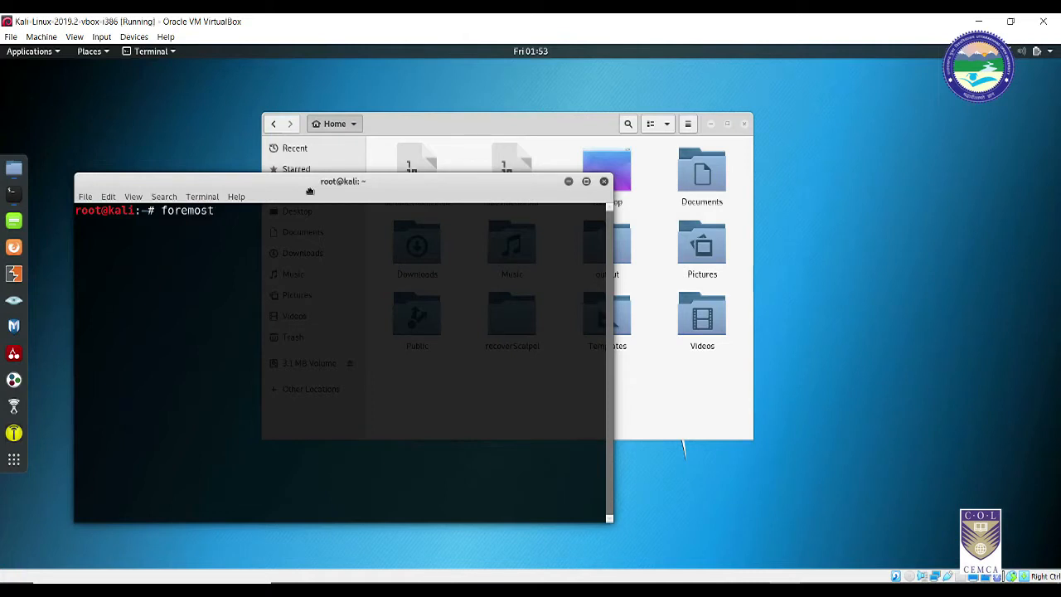
text(-h)
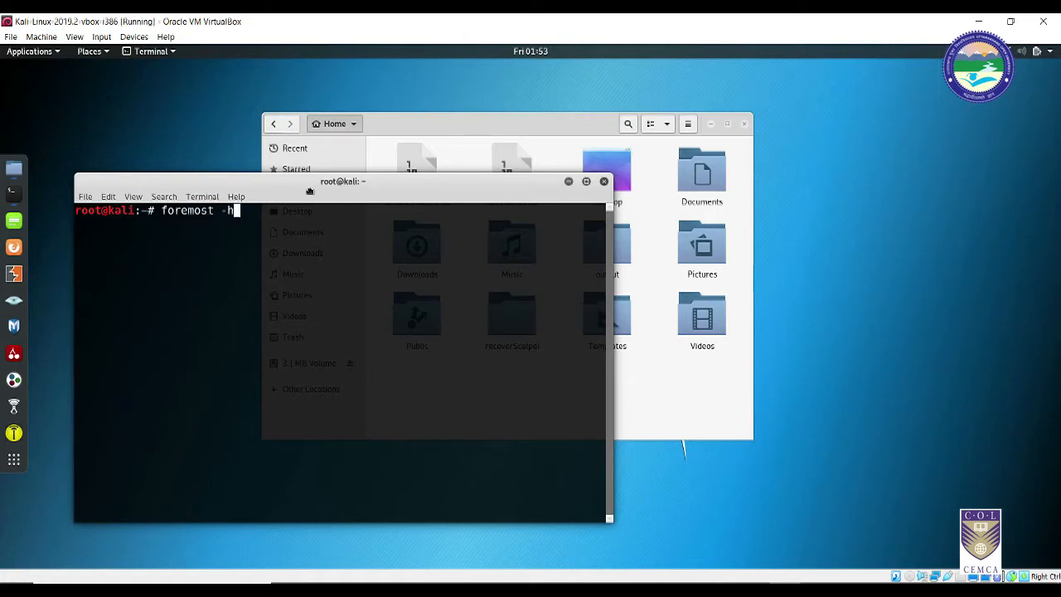
key(Return)
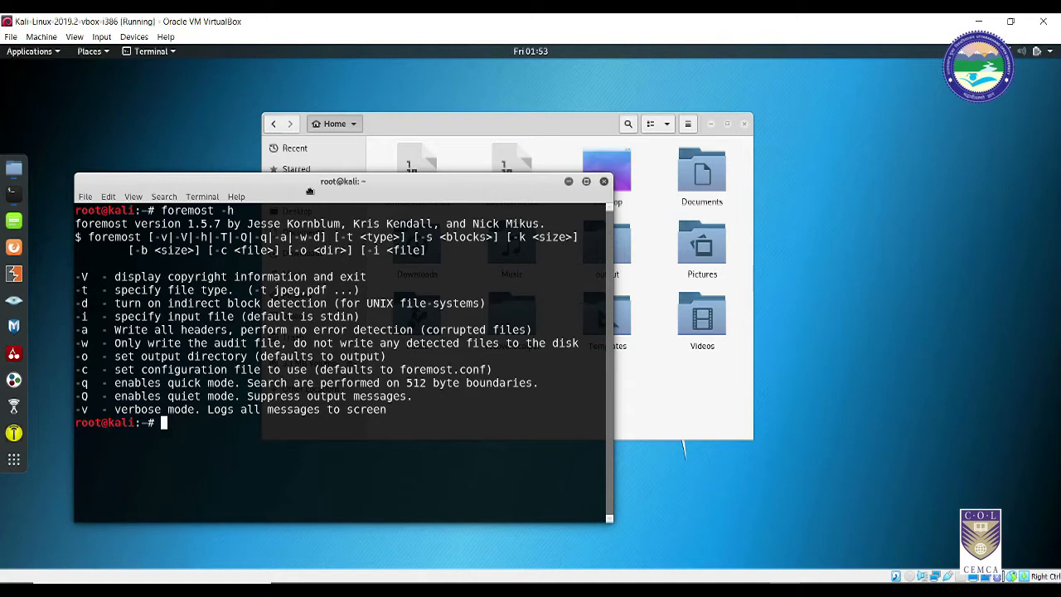
mouse_move(559, 129)
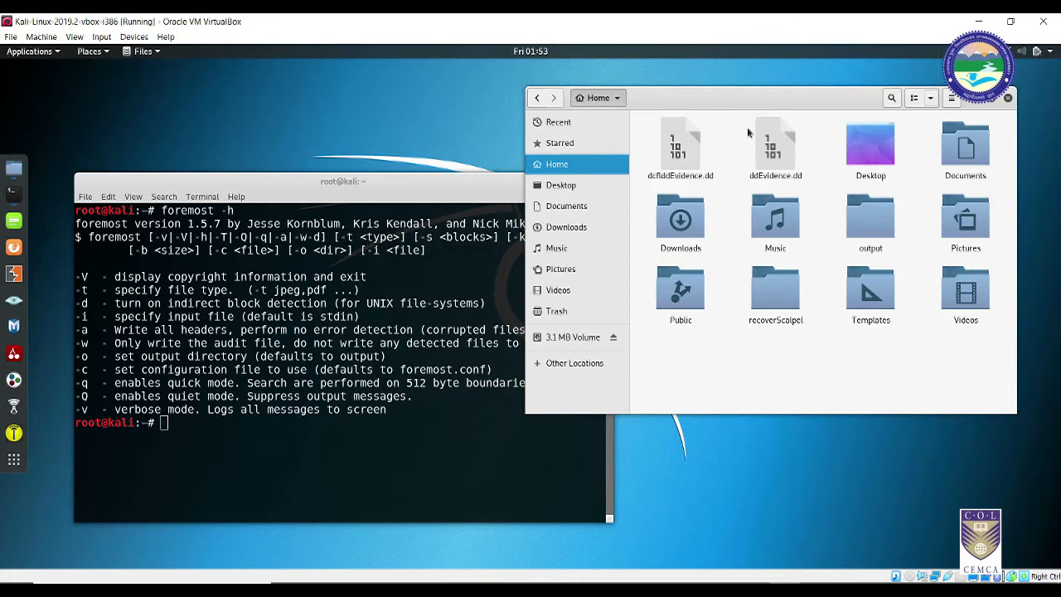
Drag the Home folder window beside the terminal, showing ddEvidence.dd and dcflddEvidence.dd.
drag(762, 98, 776, 109)
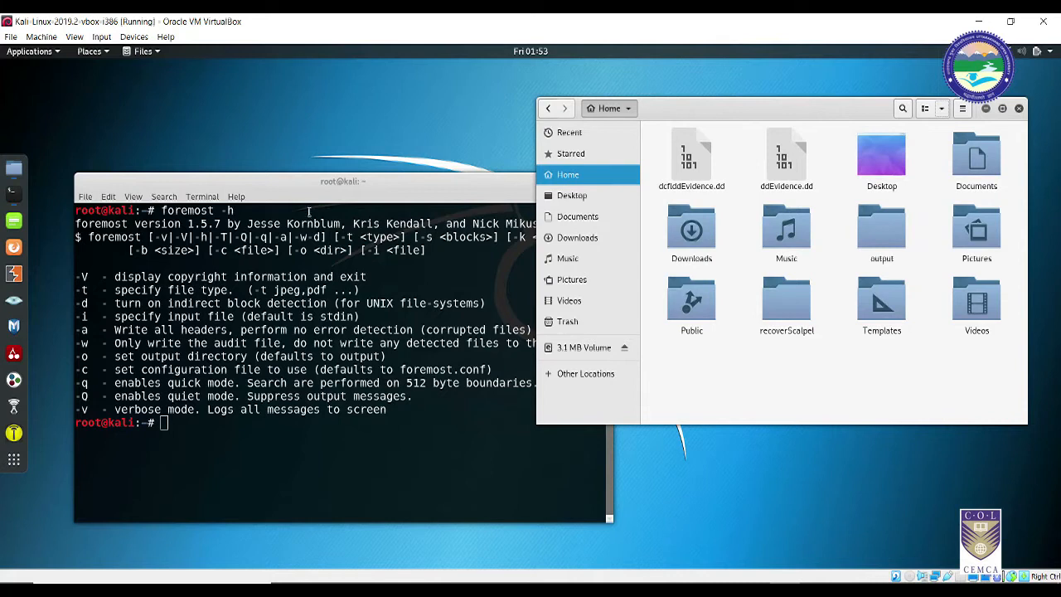
mouse_move(488, 203)
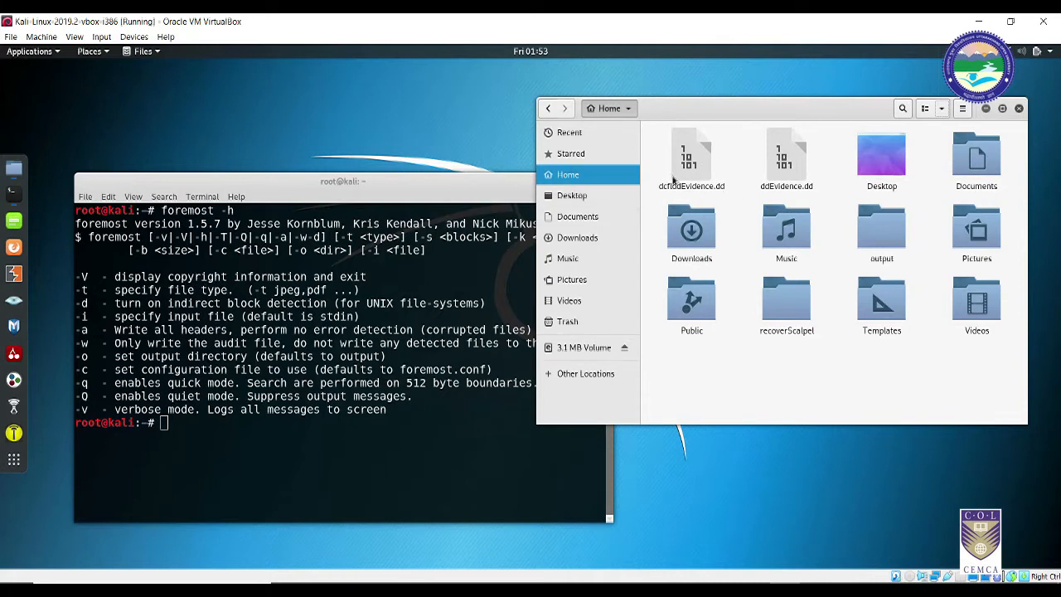
mouse_move(456, 197)
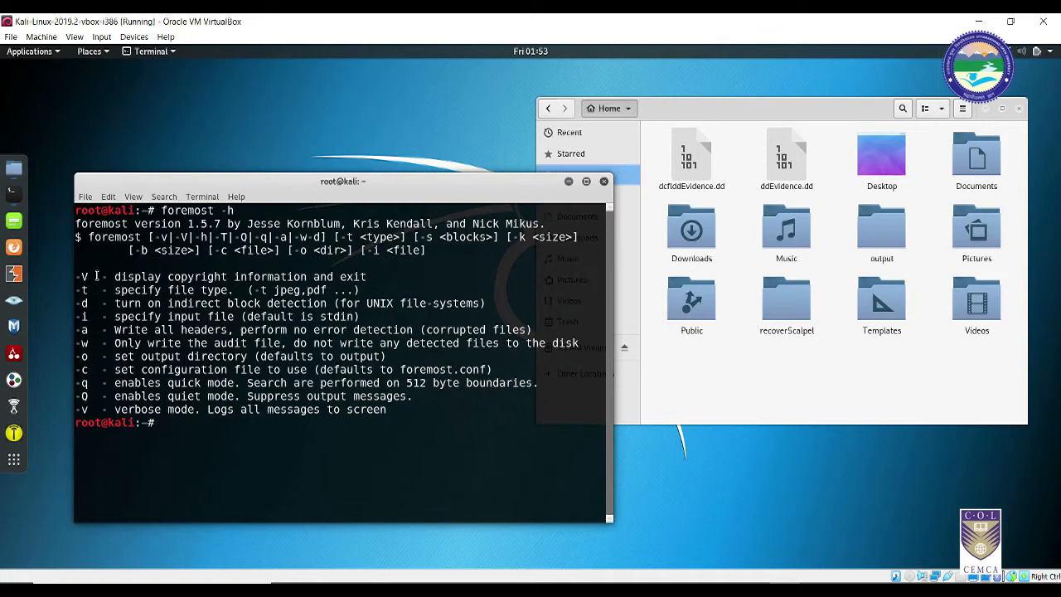
mouse_move(87, 305)
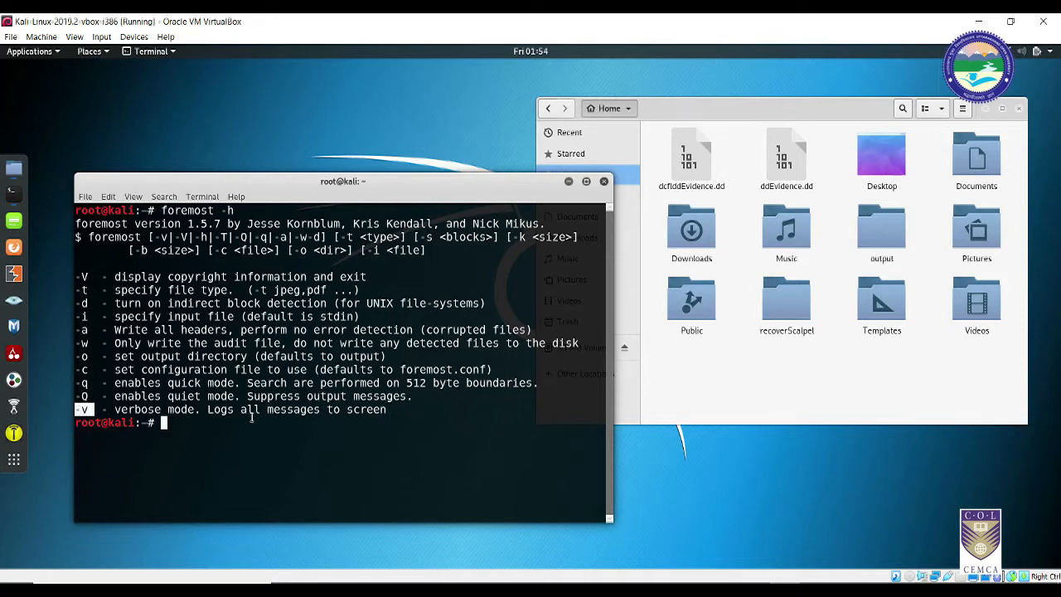
mouse_move(411, 188)
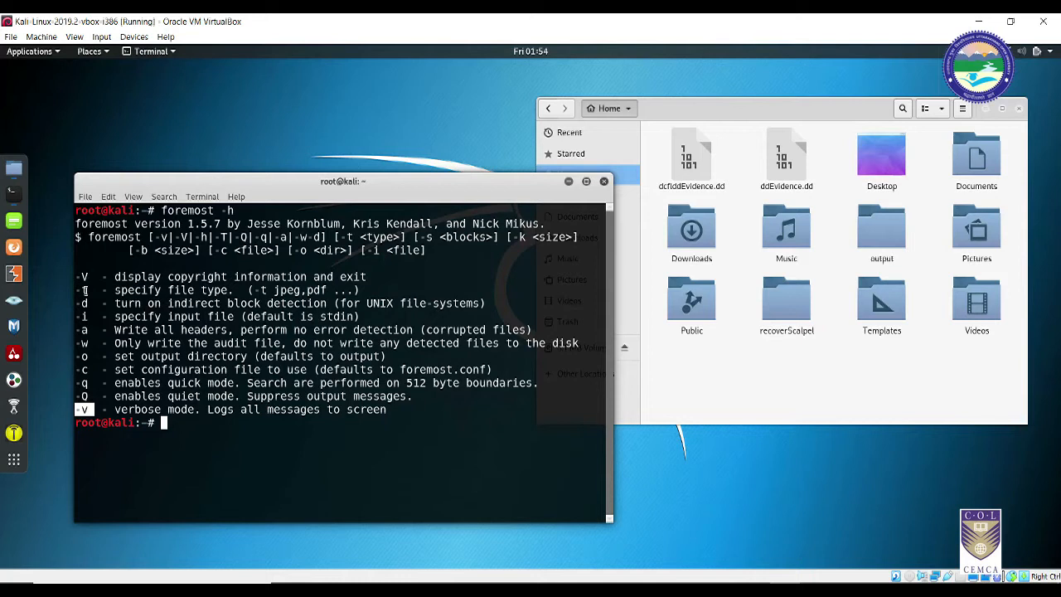
Run foremost -v -t all -i ddEvidence.dd -o /root/Desktop/ForemostRecoveredFiles.
text(f)
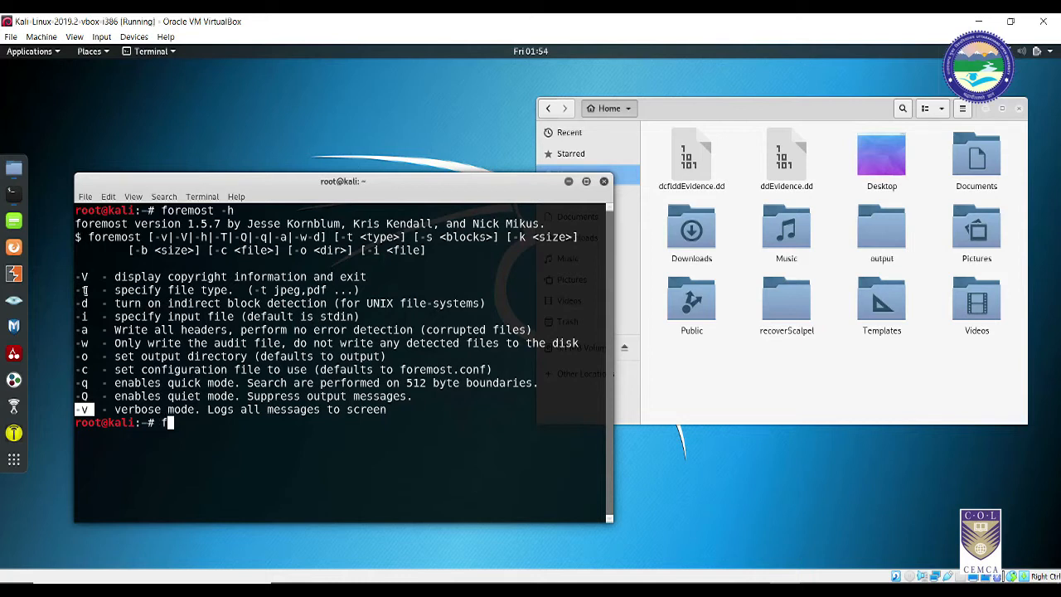
text(oremost)
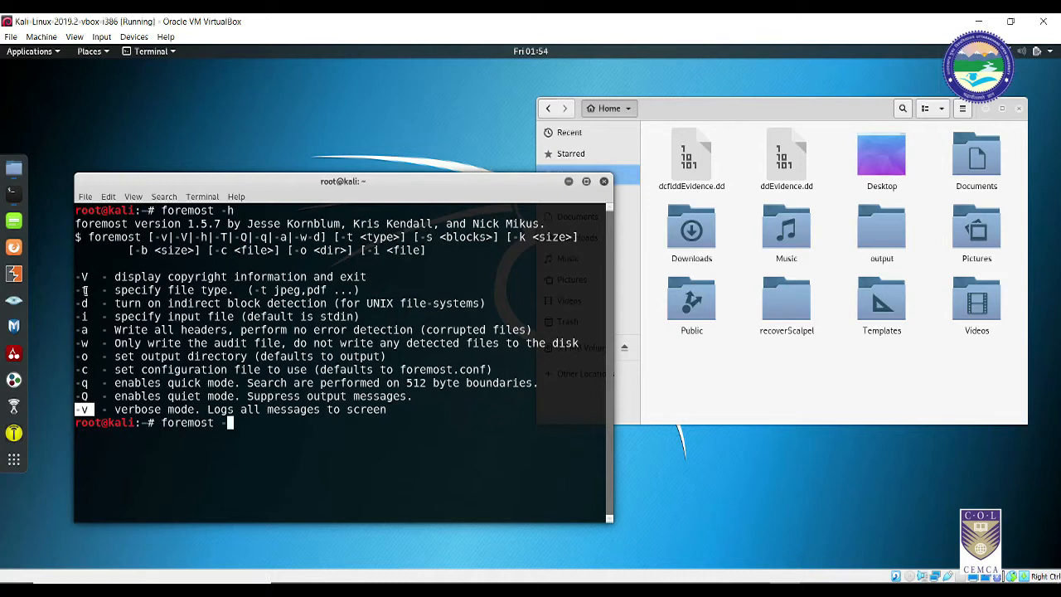
text(-v)
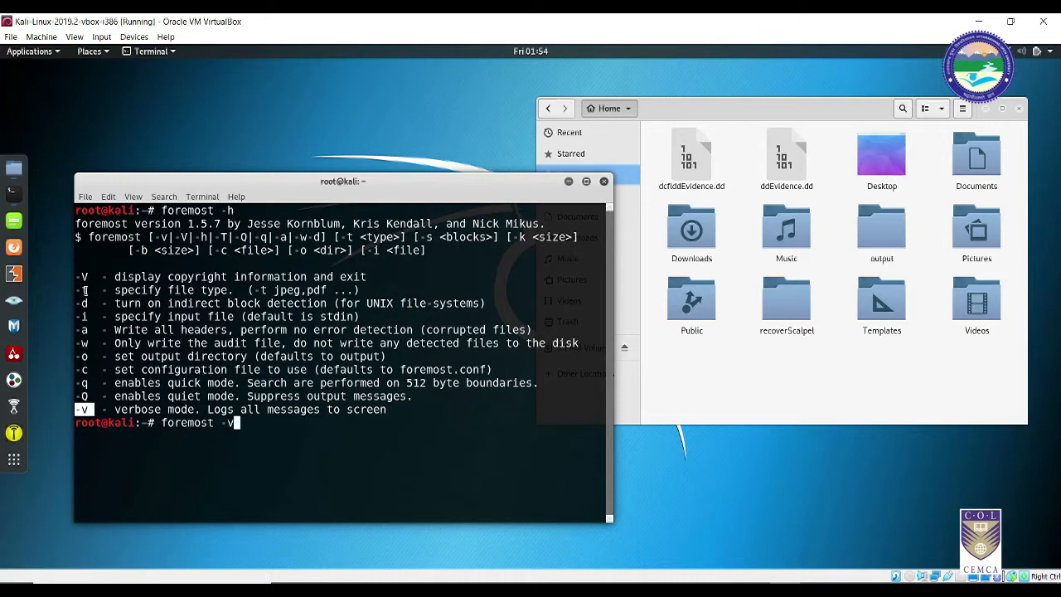
text([)
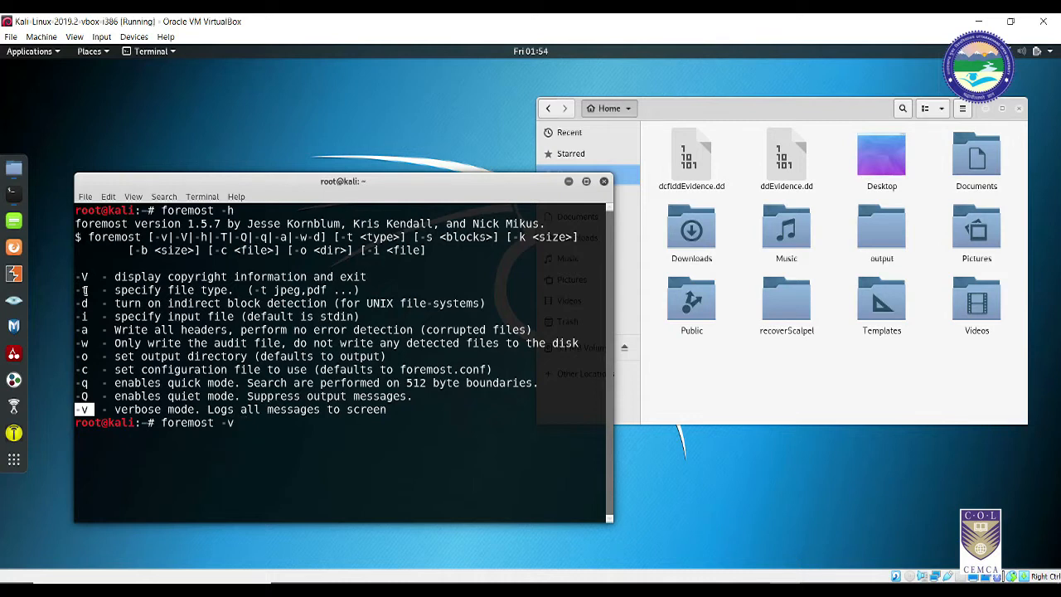
text(-t)
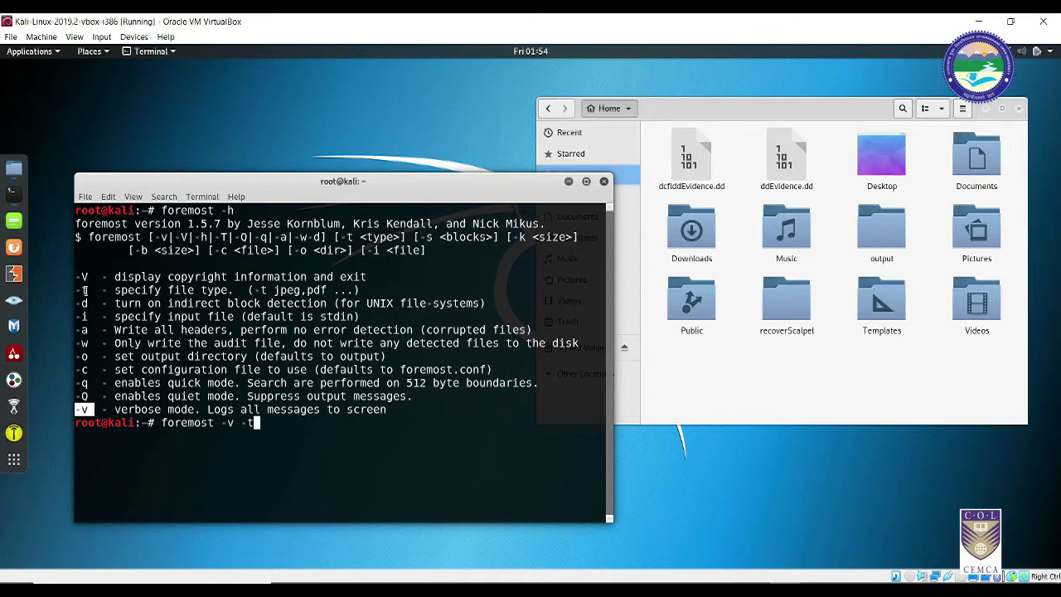
text(all)
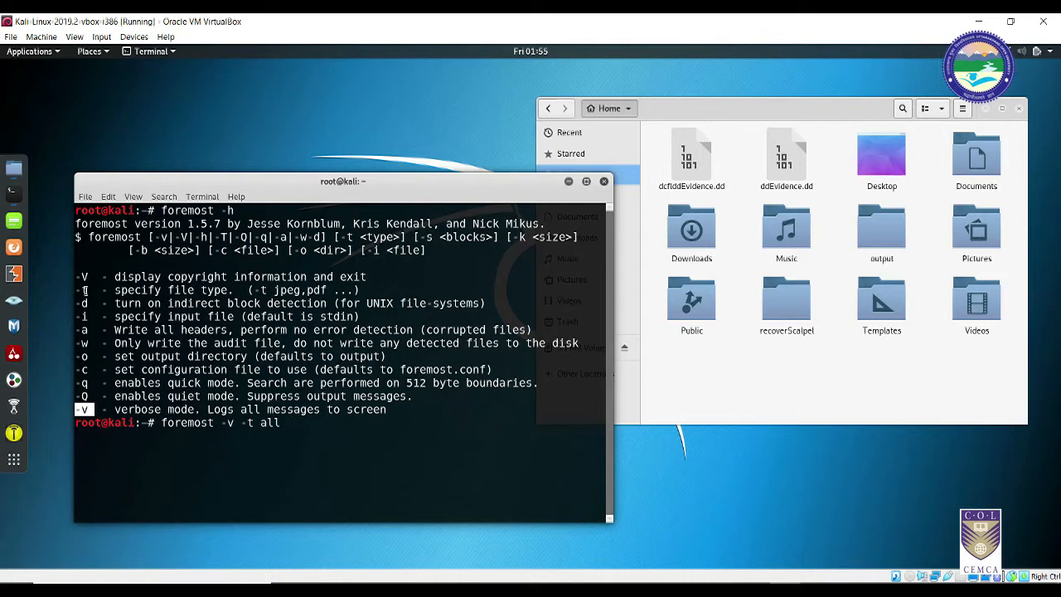
text(-i)
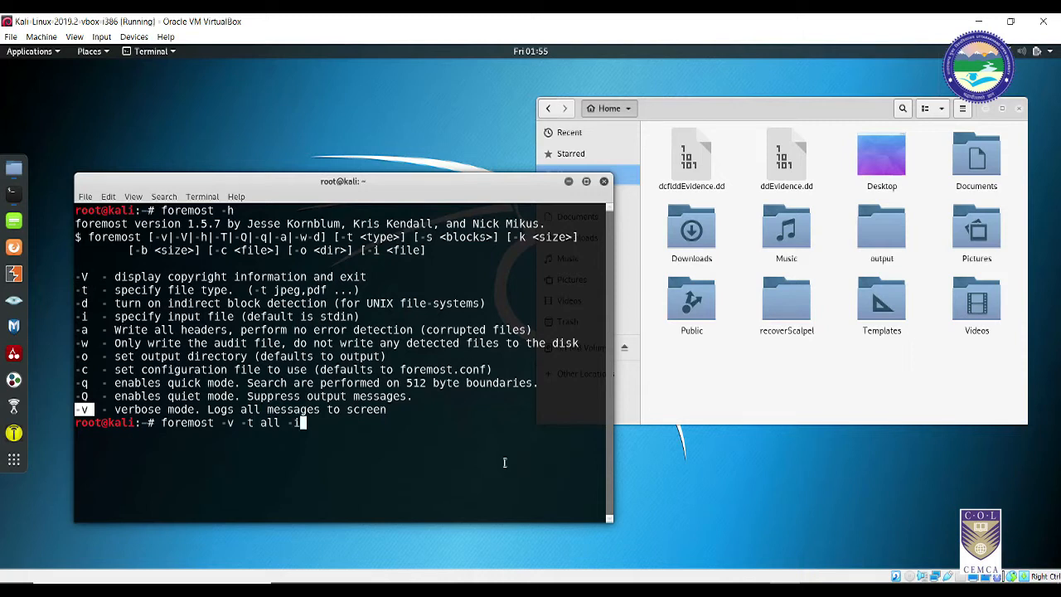
text(ddEvide)
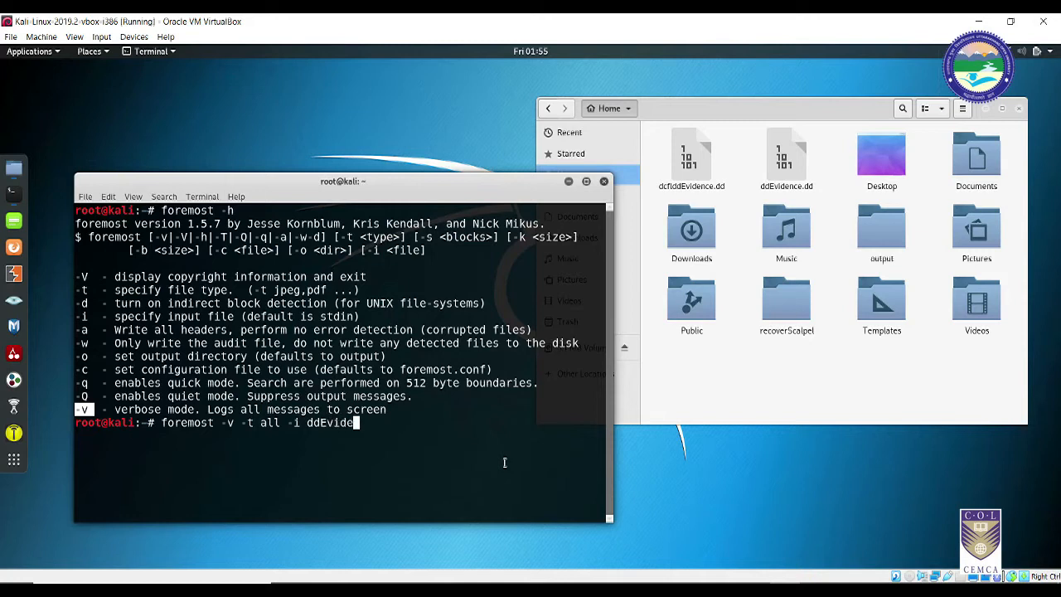
text(nce)
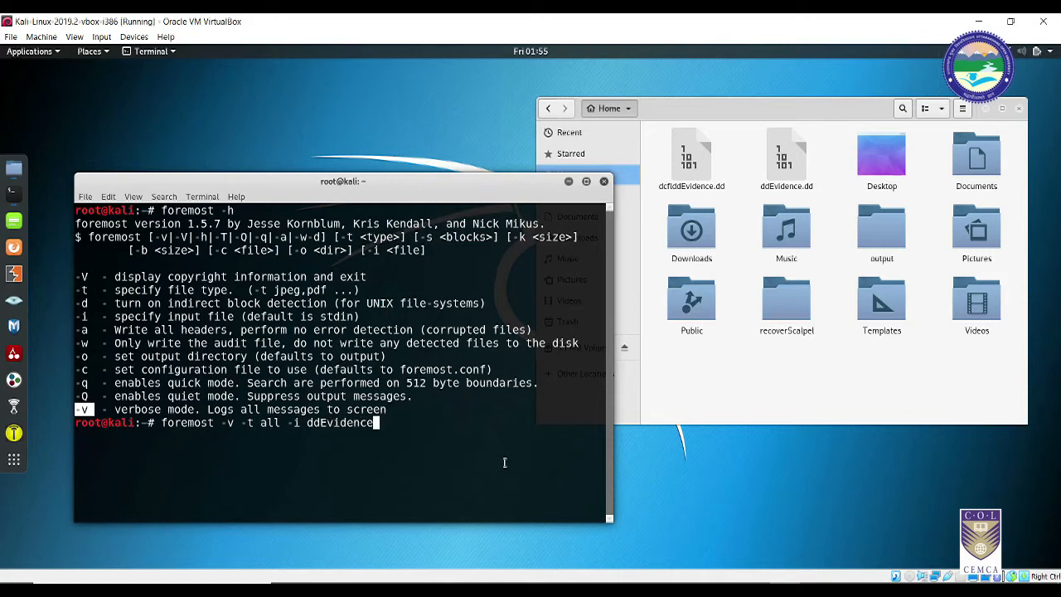
text(.dd)
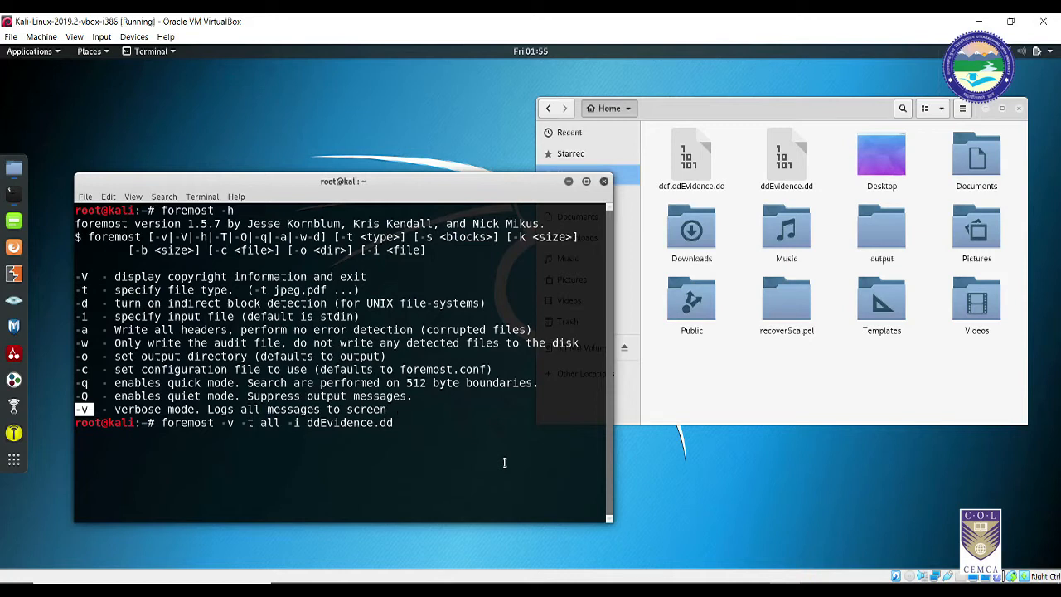
text(-o)
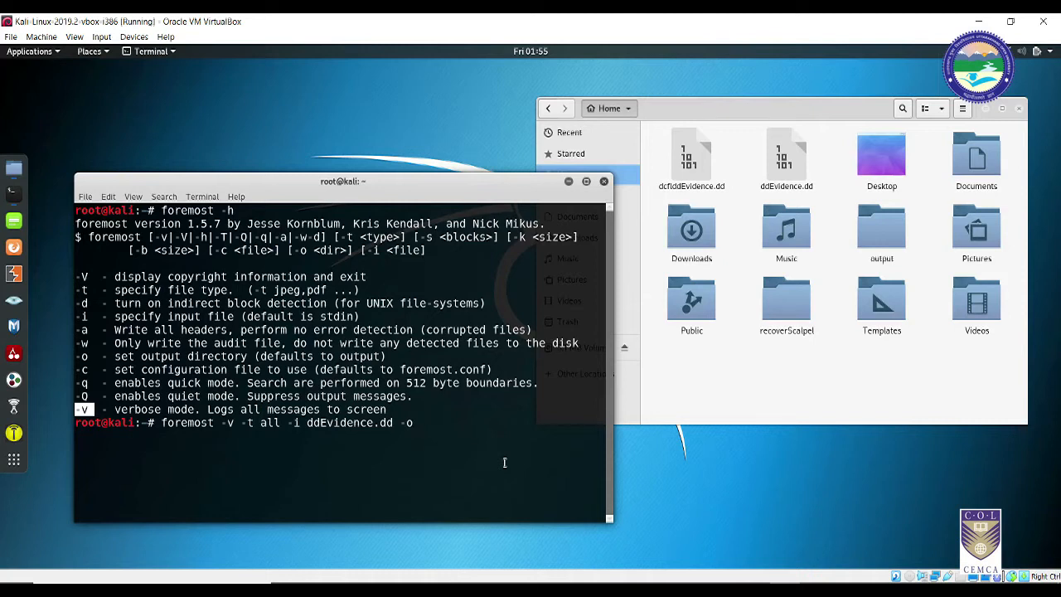
text(/root)
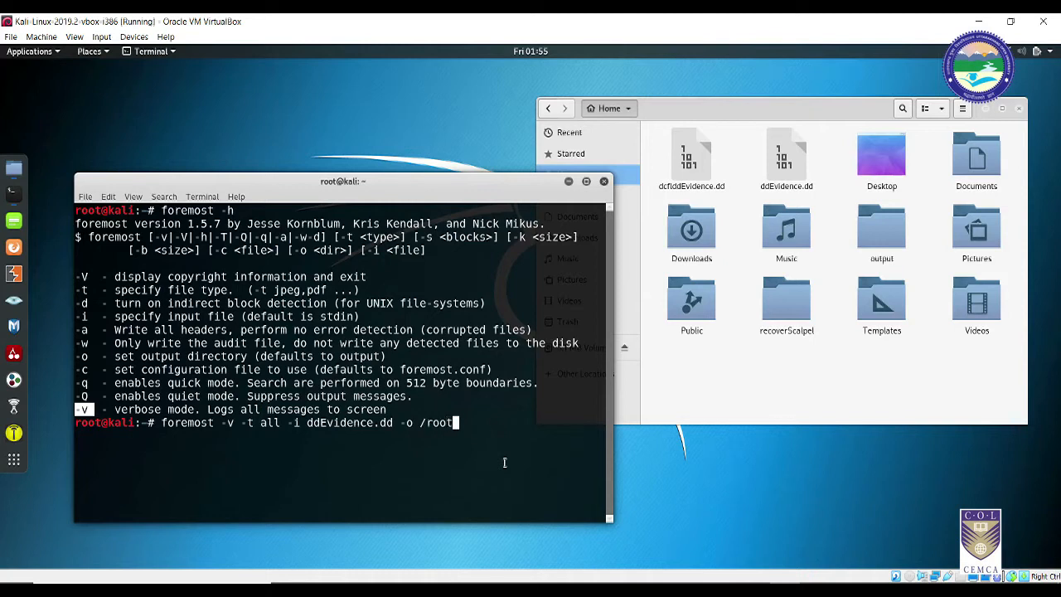
text(/)
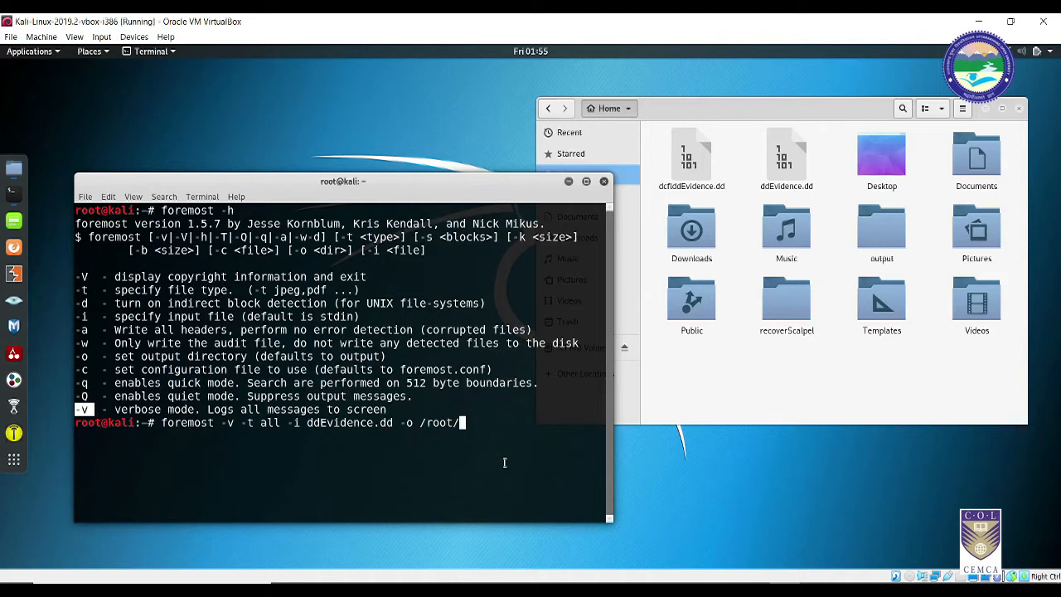
text(De)
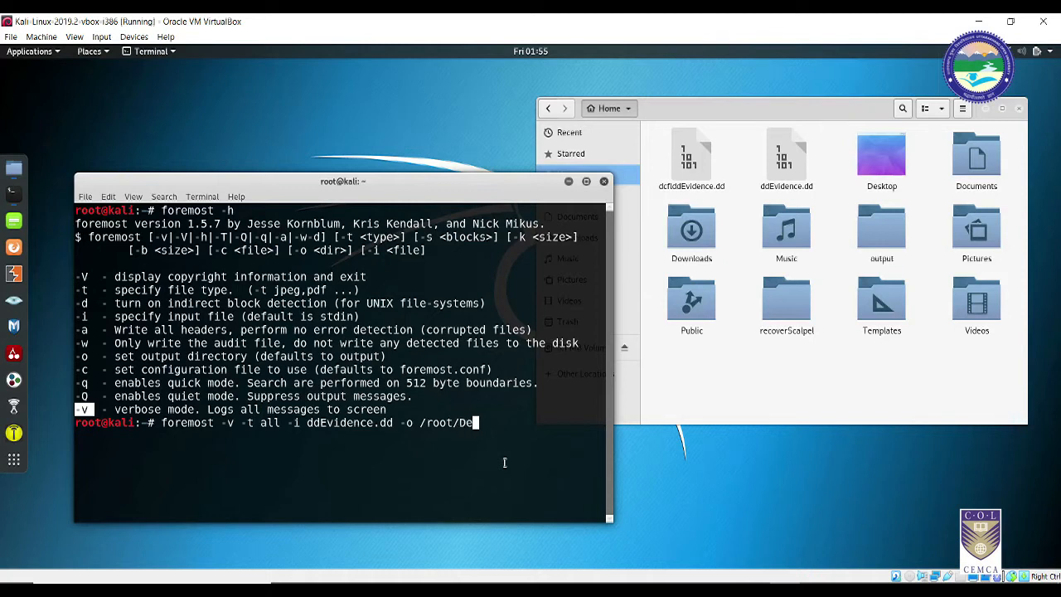
text(kto)
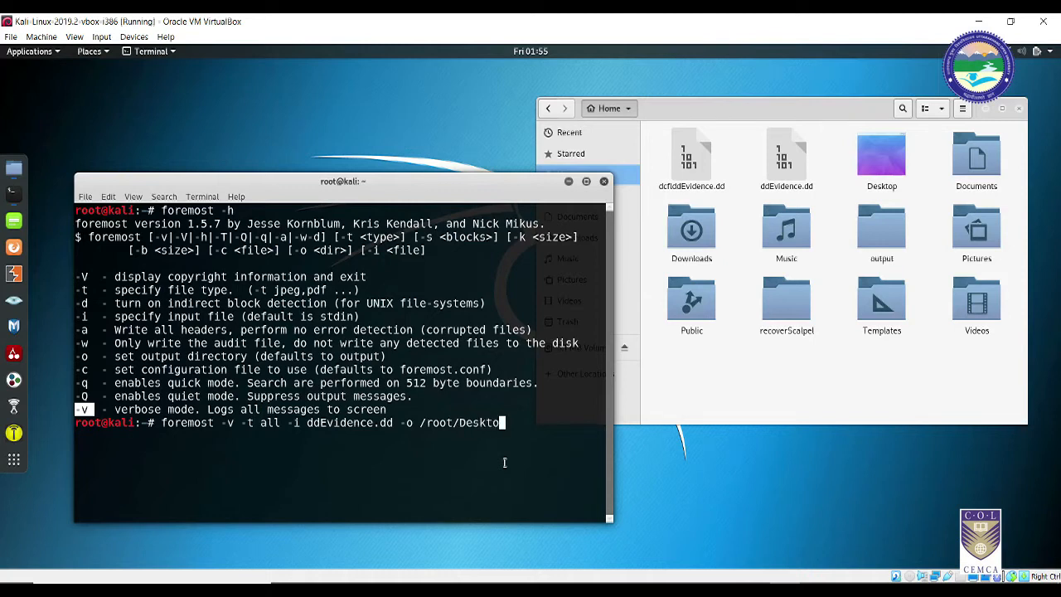
text(p/)
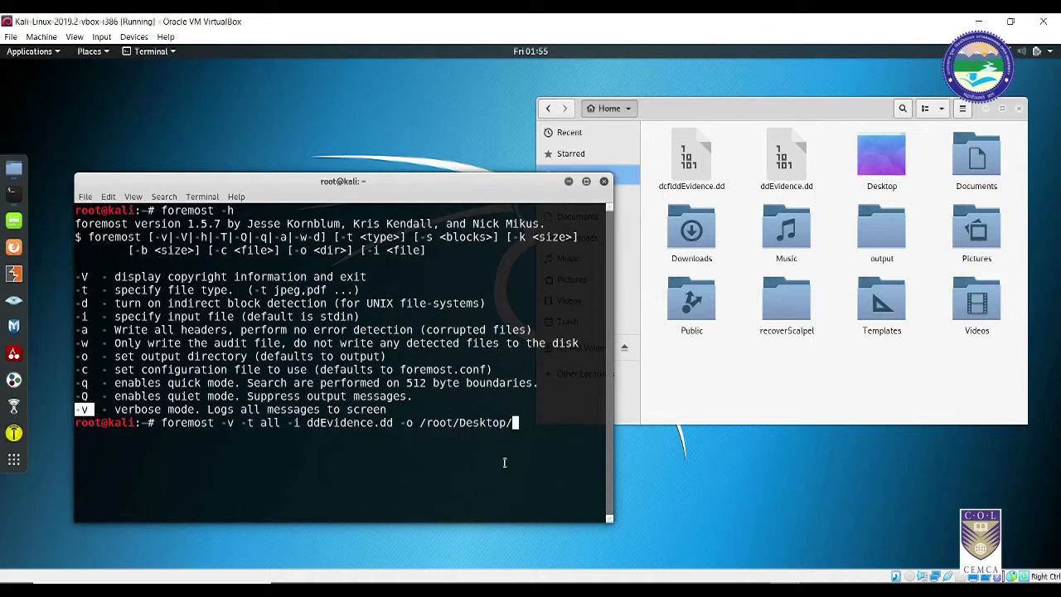
text(For)
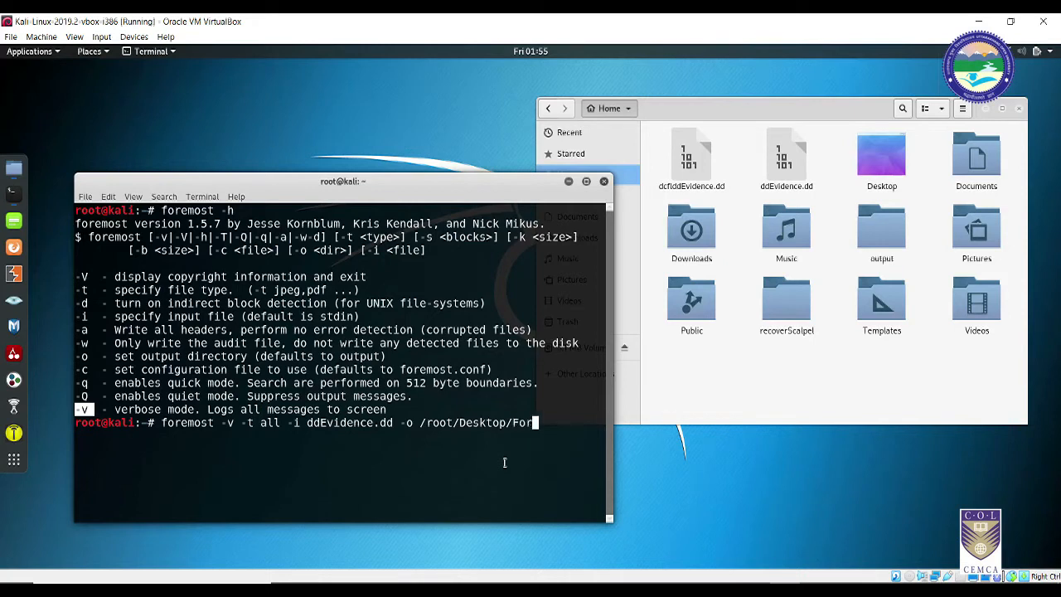
text(emost)
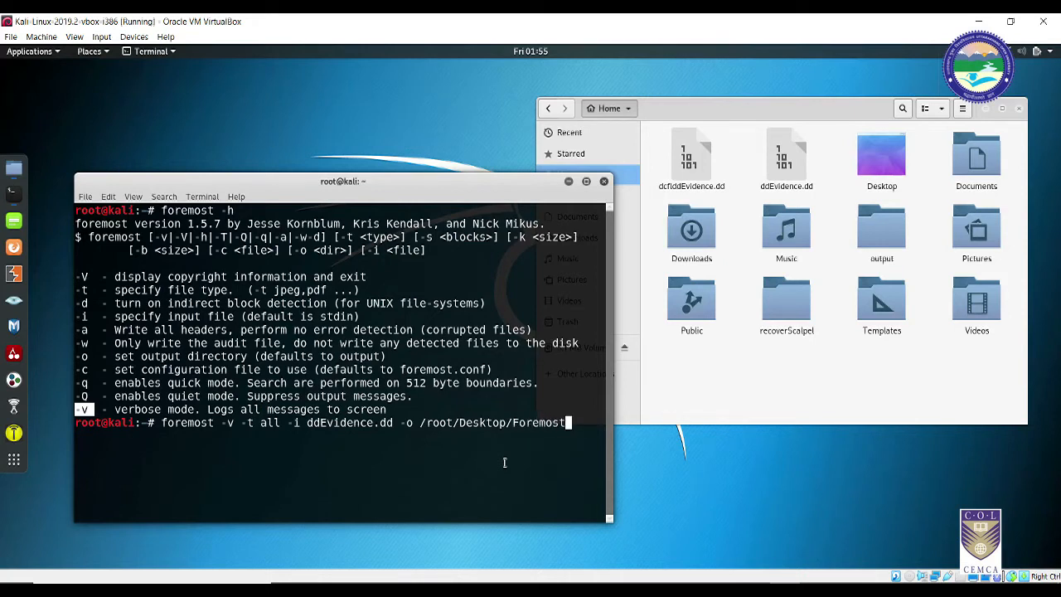
text(Recover)
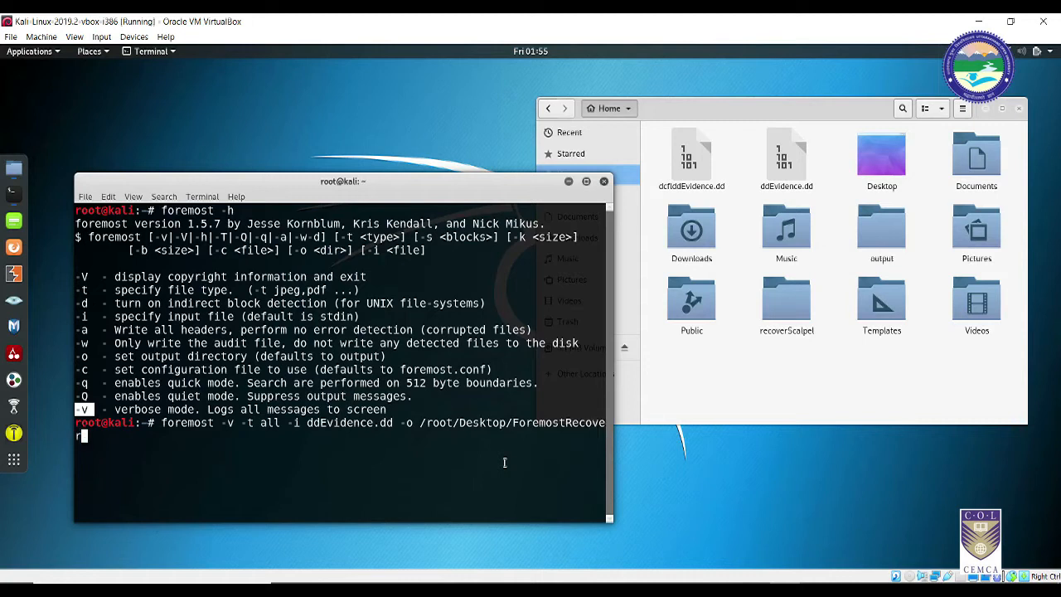
text(edFiles)
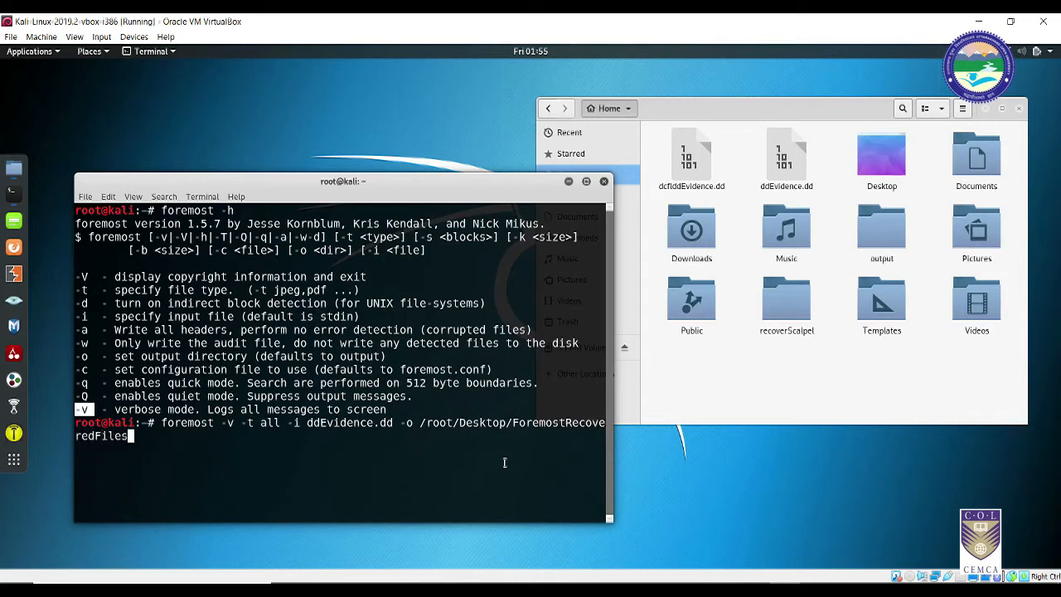
key(Return)
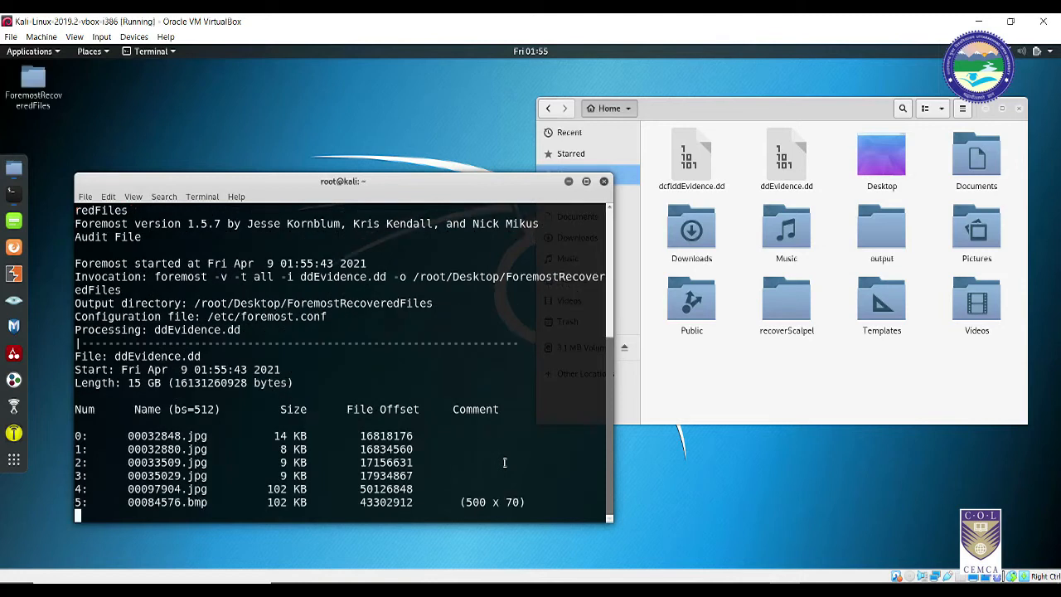
mouse_move(95, 70)
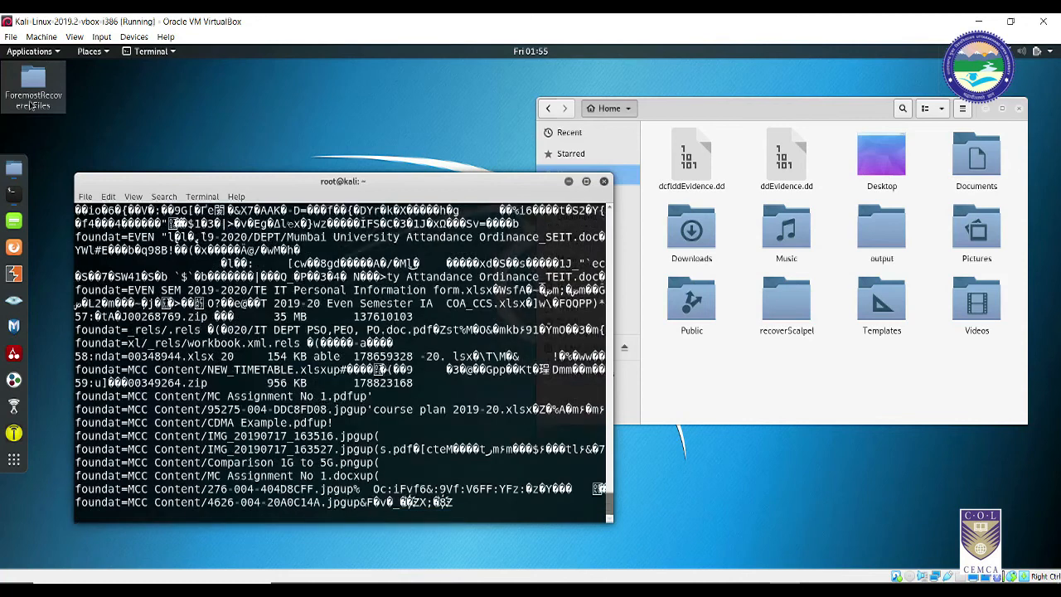
Scroll through foremost's recovered-file listing and drag the terminal out of the way.
scroll(down, 3)
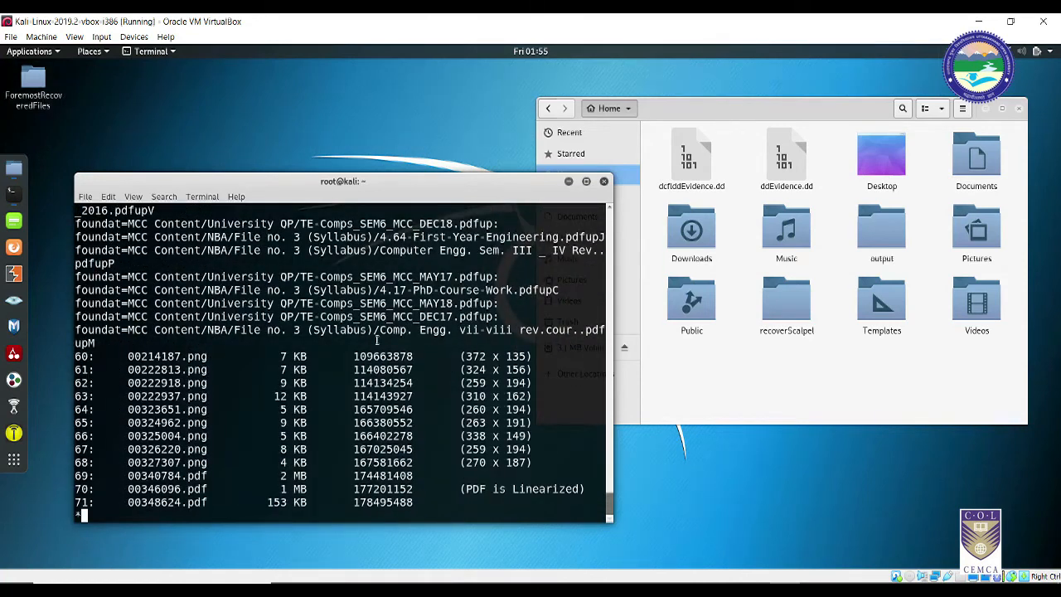
scroll(down, 3)
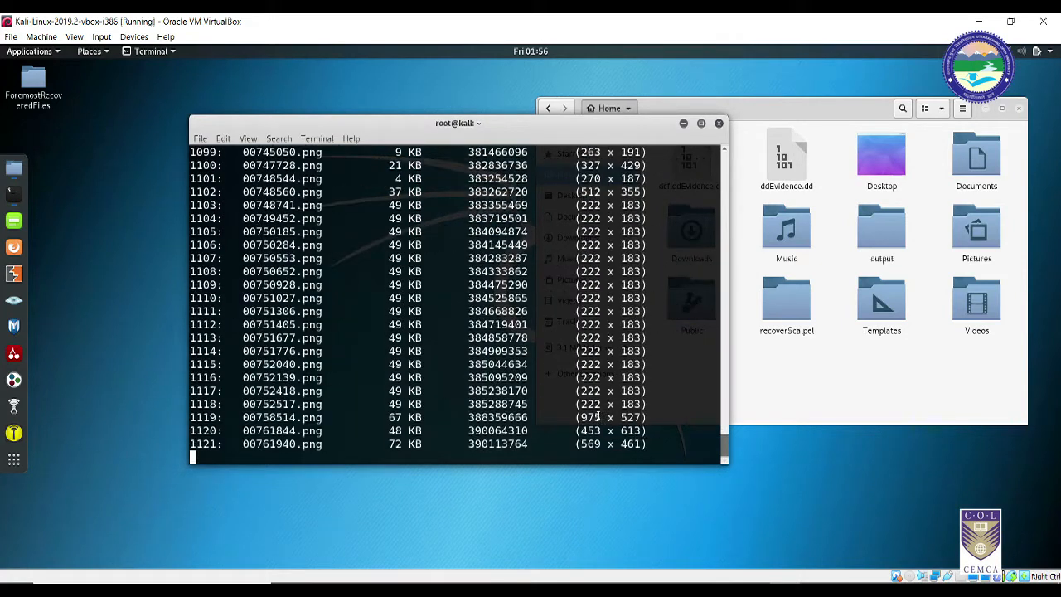
scroll(down, 3)
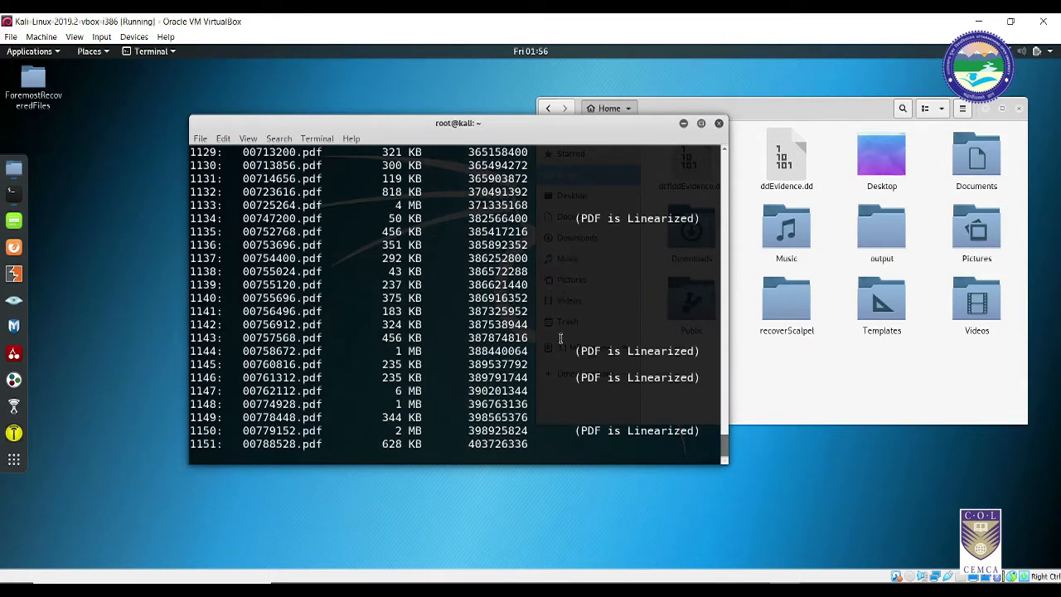
scroll(down, 3)
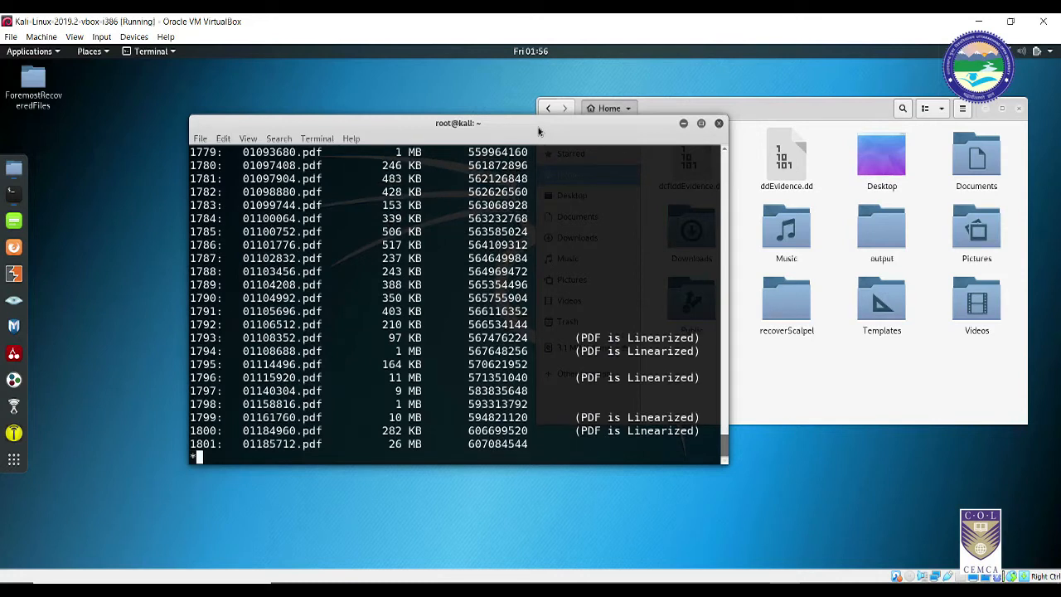
scroll(down, 3)
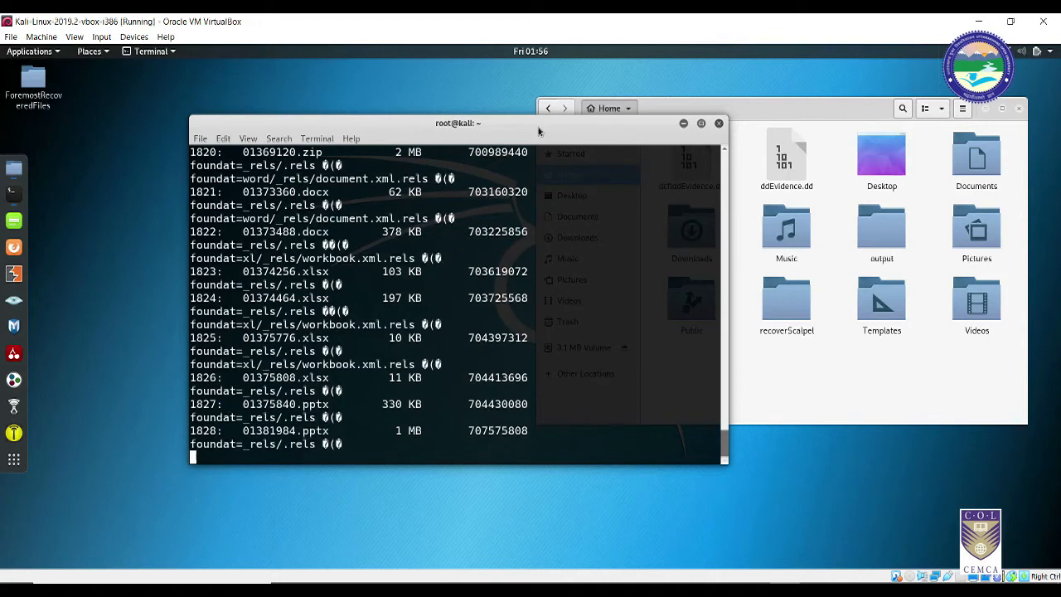
scroll(down, 3)
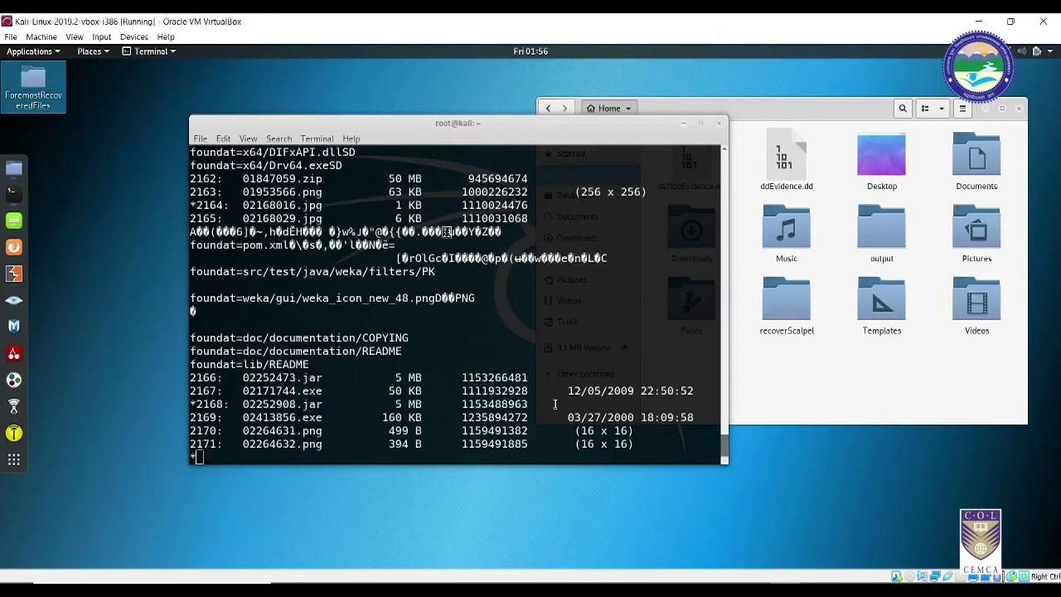
drag(457, 123, 518, 139)
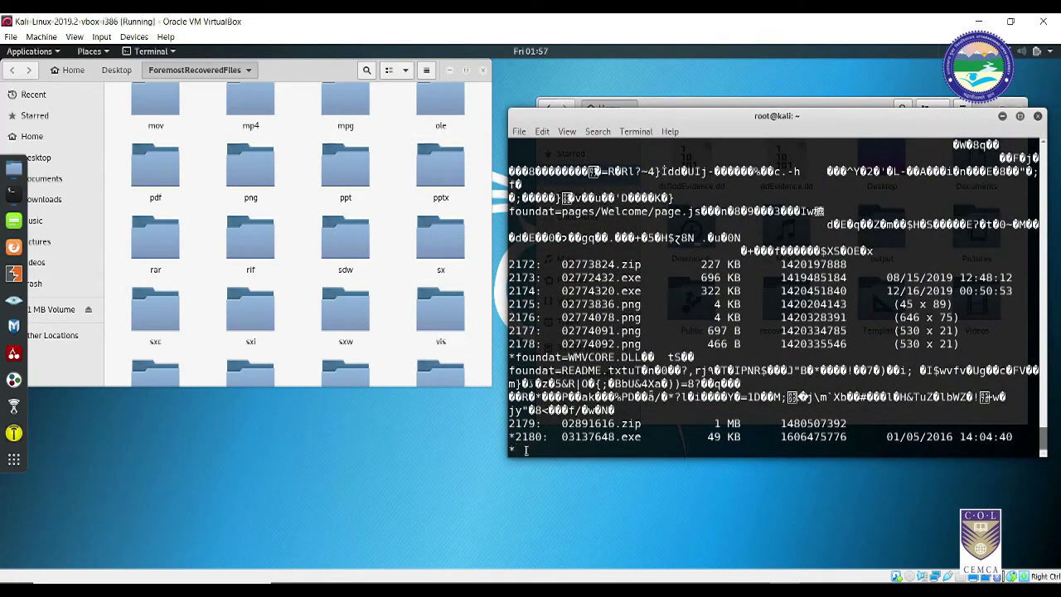
Scroll the ForemostRecoveredFiles listing and select the jpg folder holding 864 items.
scroll(down, 3)
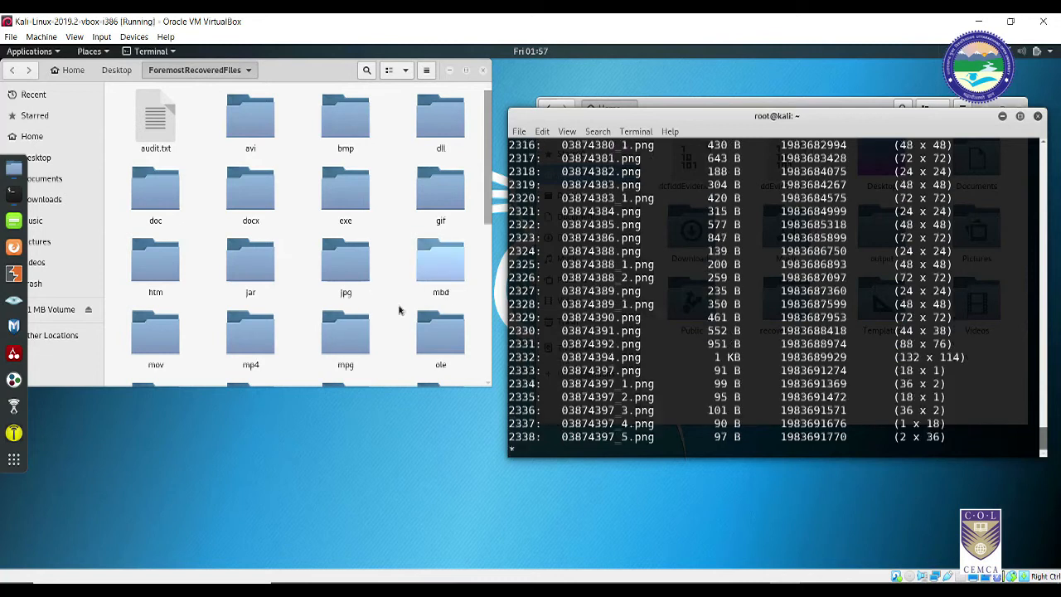
click(345, 265)
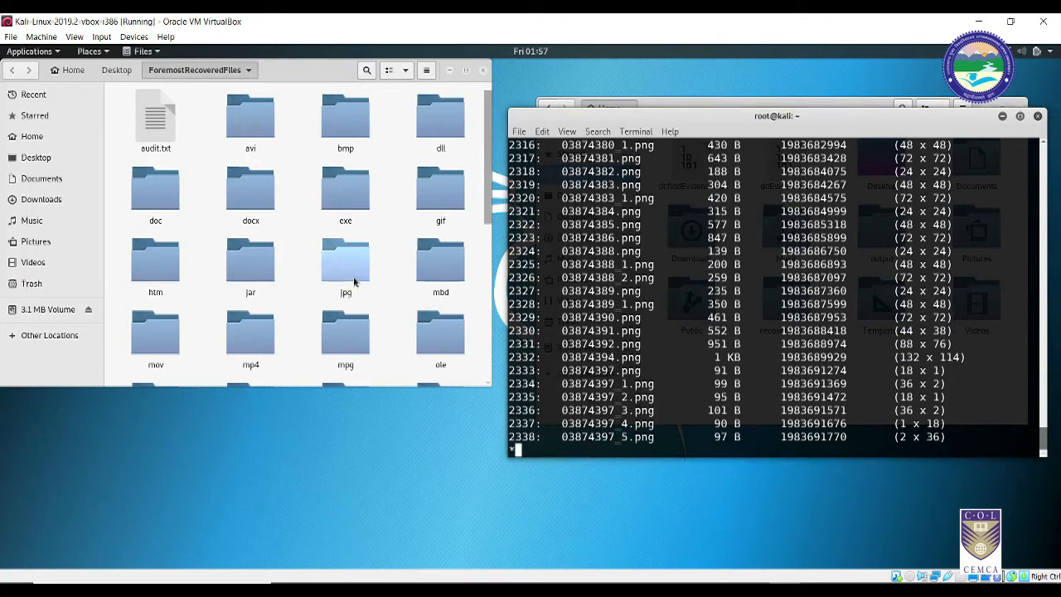
click(345, 261)
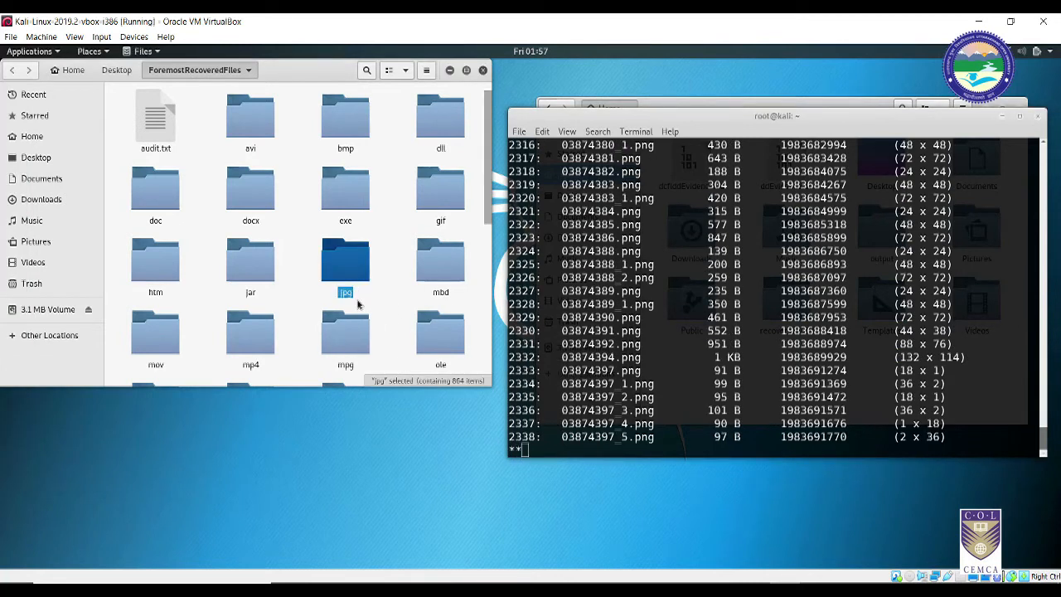
Open the jpg folder and scroll through the recovered image thumbnails.
double_click(345, 260)
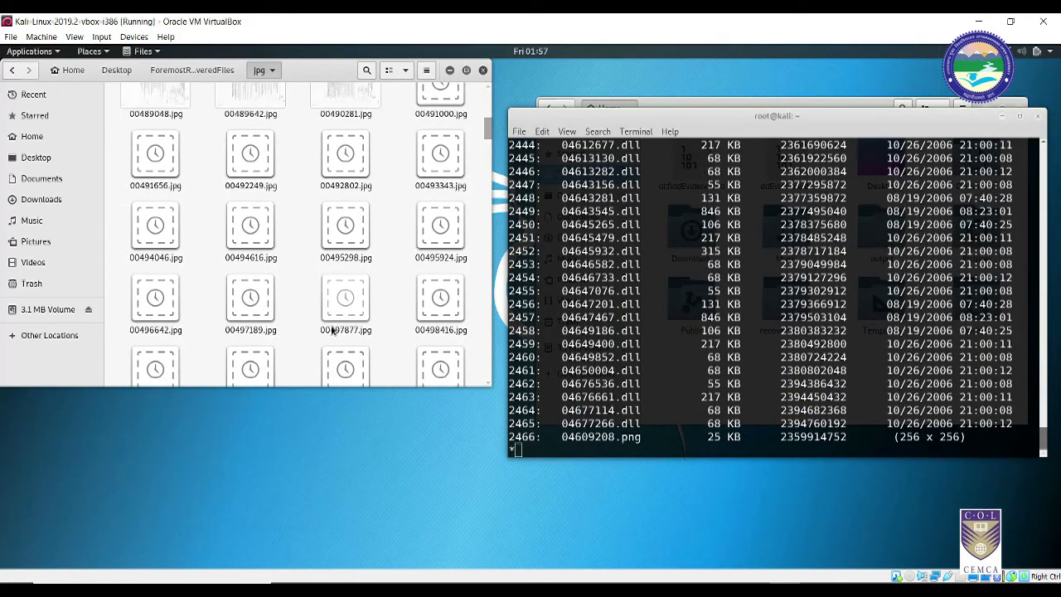
scroll(up, 3)
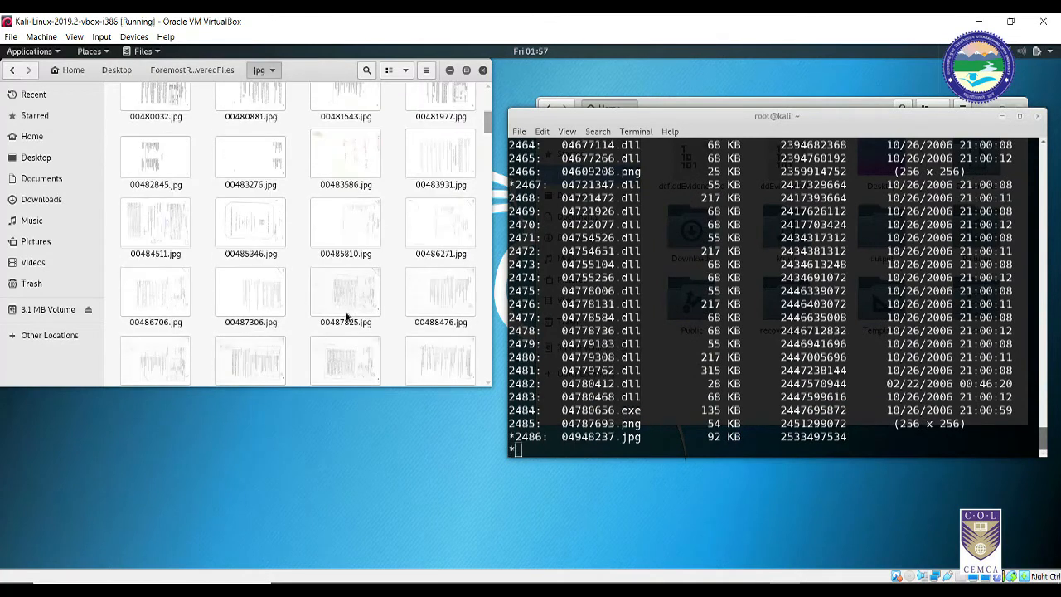
scroll(up, 3)
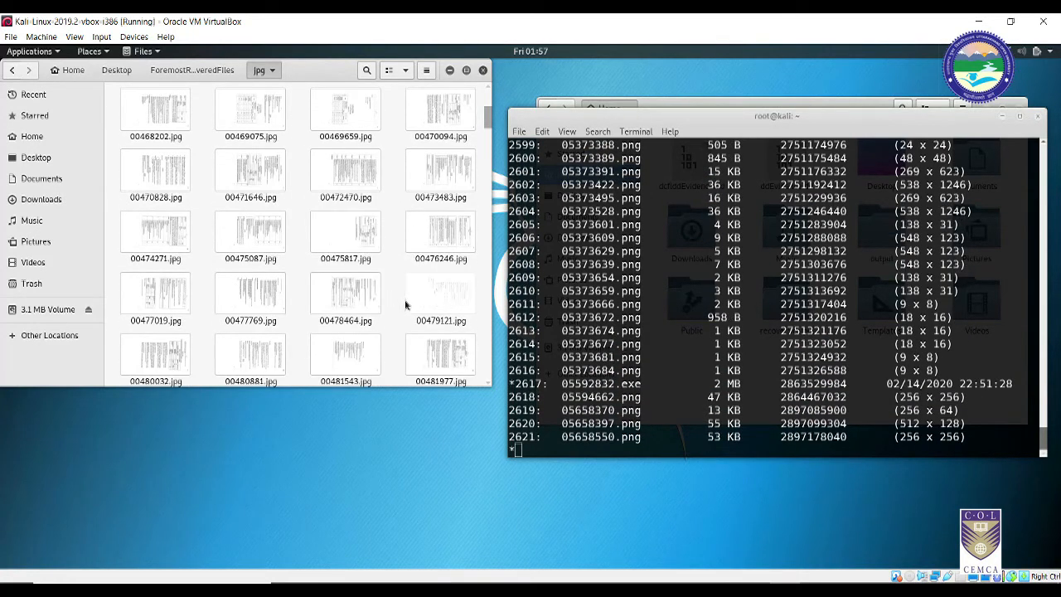
scroll(down, 3)
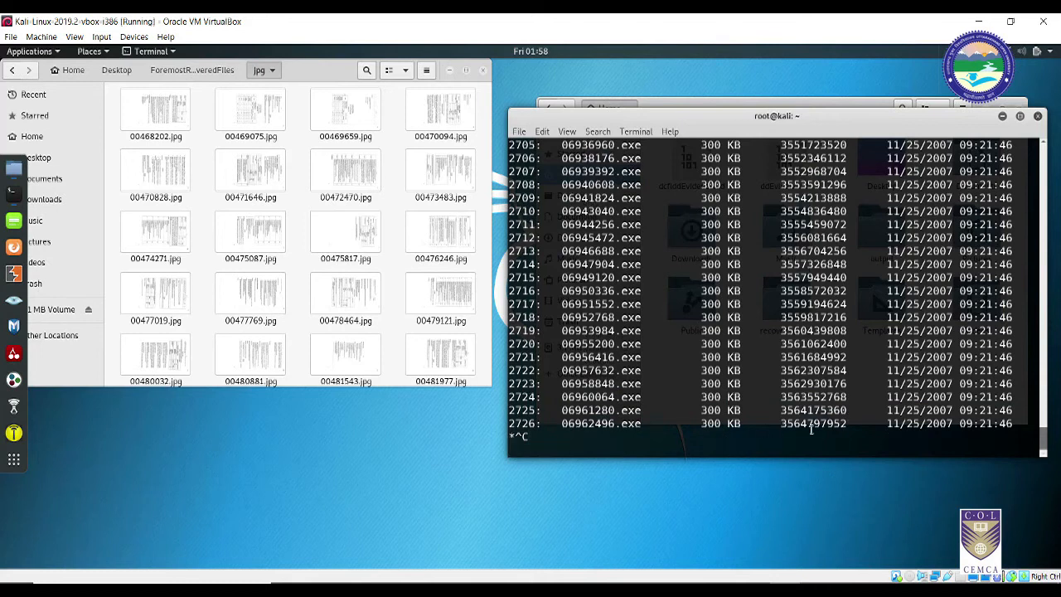
Interrupt foremost with Ctrl+C and minimise the terminal window.
key(ctrl+c)
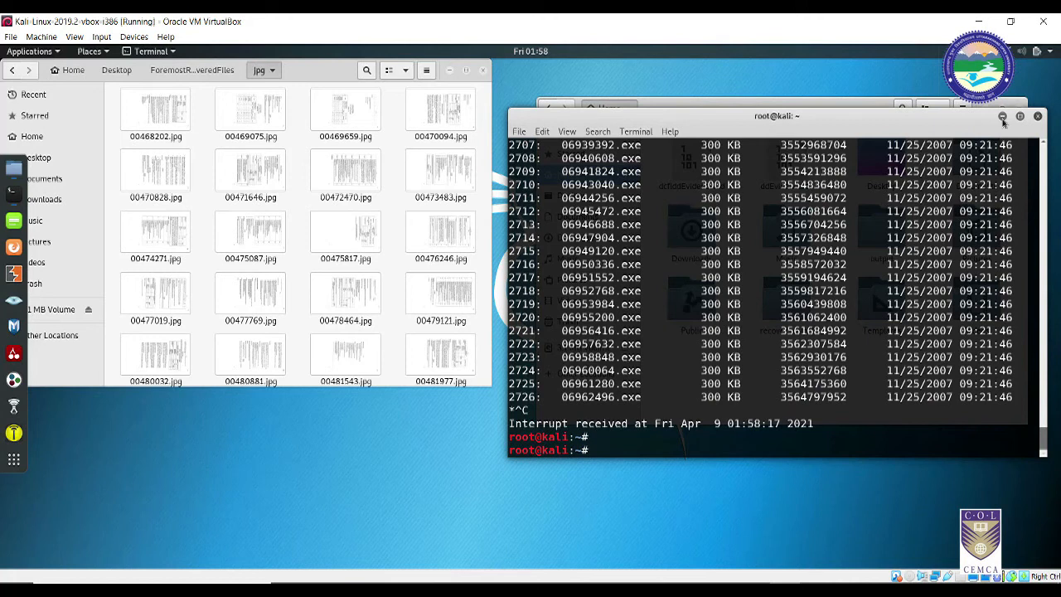
click(1002, 116)
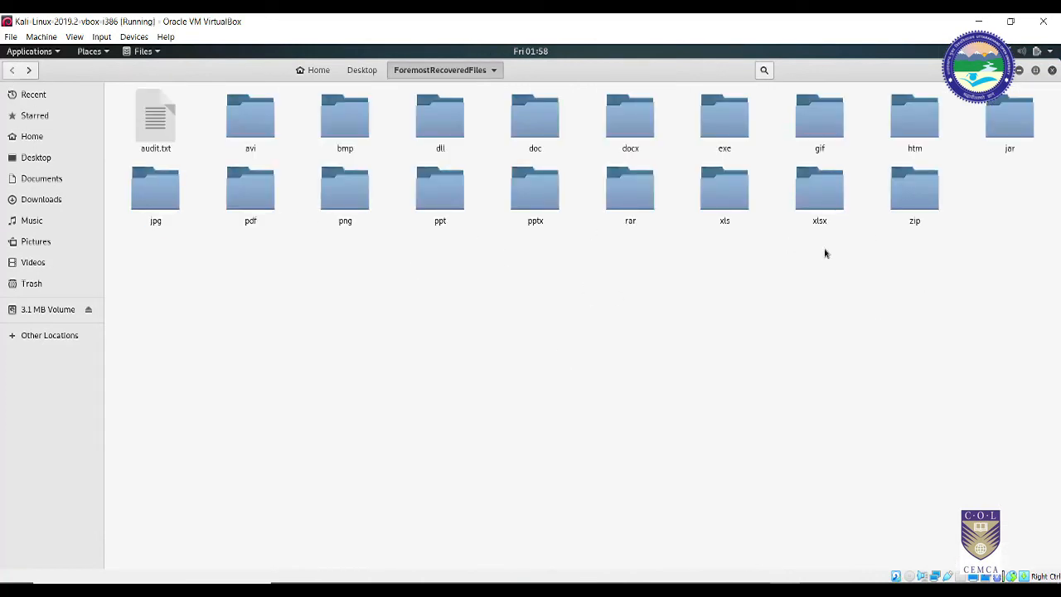
double_click(345, 188)
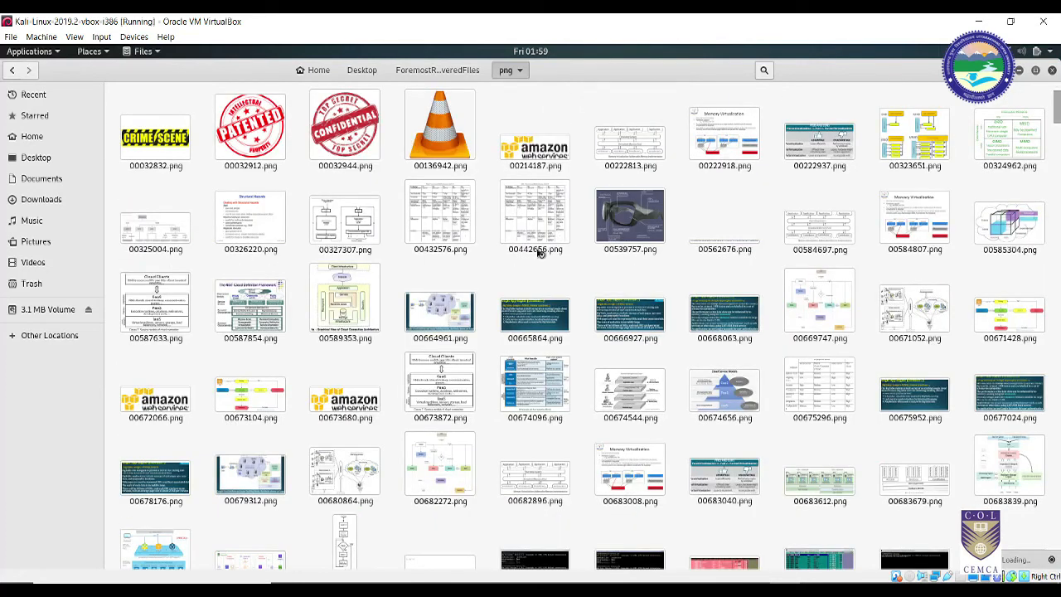
click(155, 137)
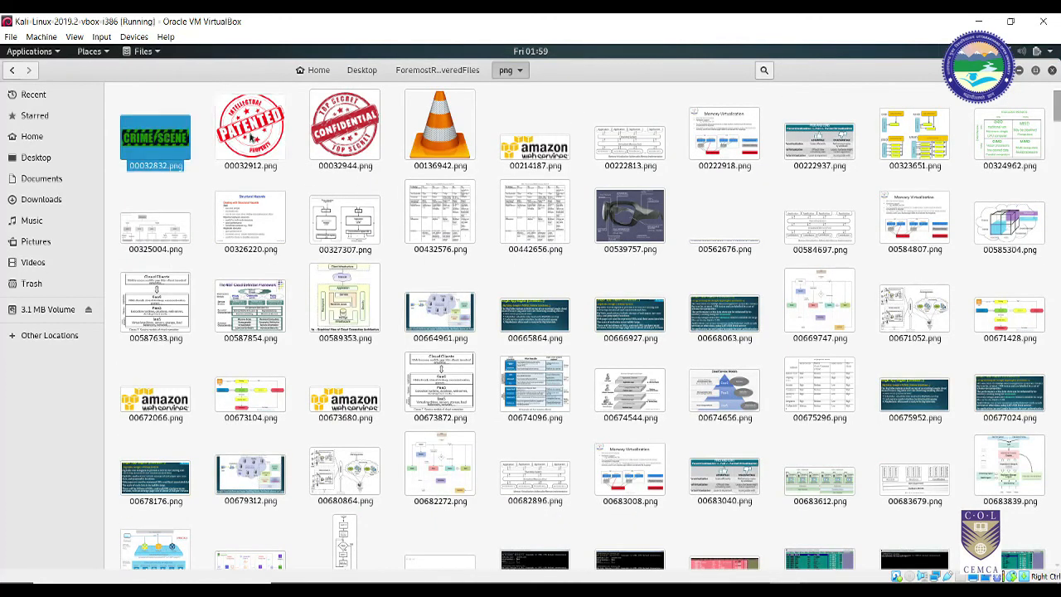
click(344, 124)
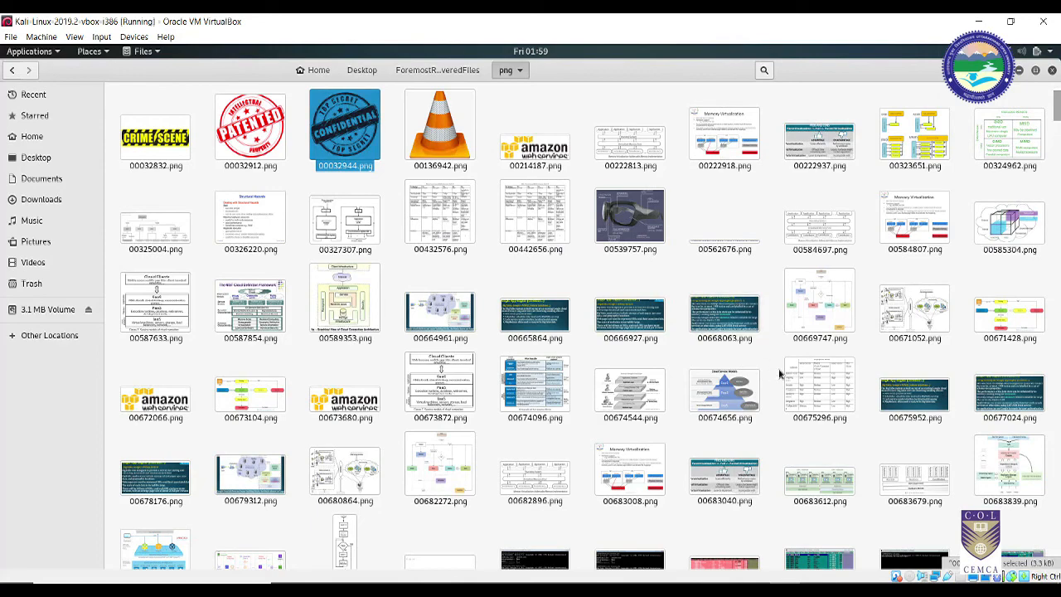
scroll(down, 3)
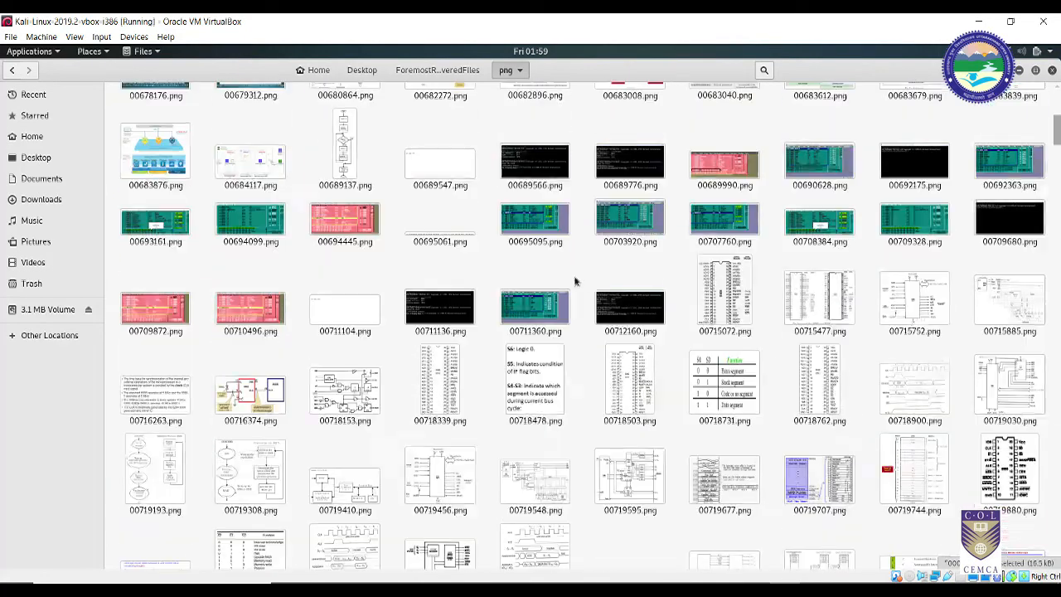
scroll(up, 3)
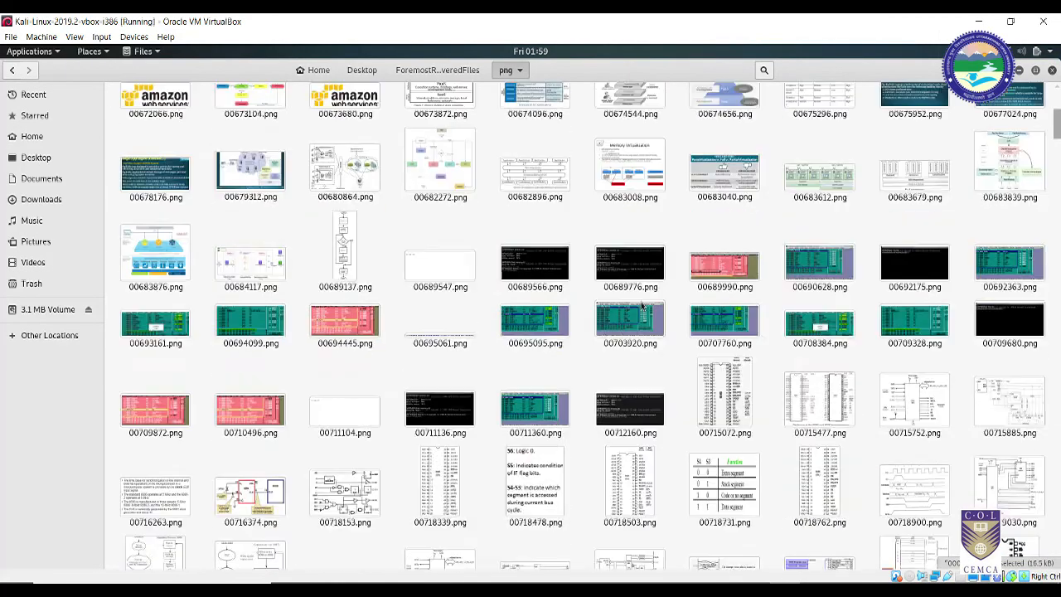
scroll(up, 3)
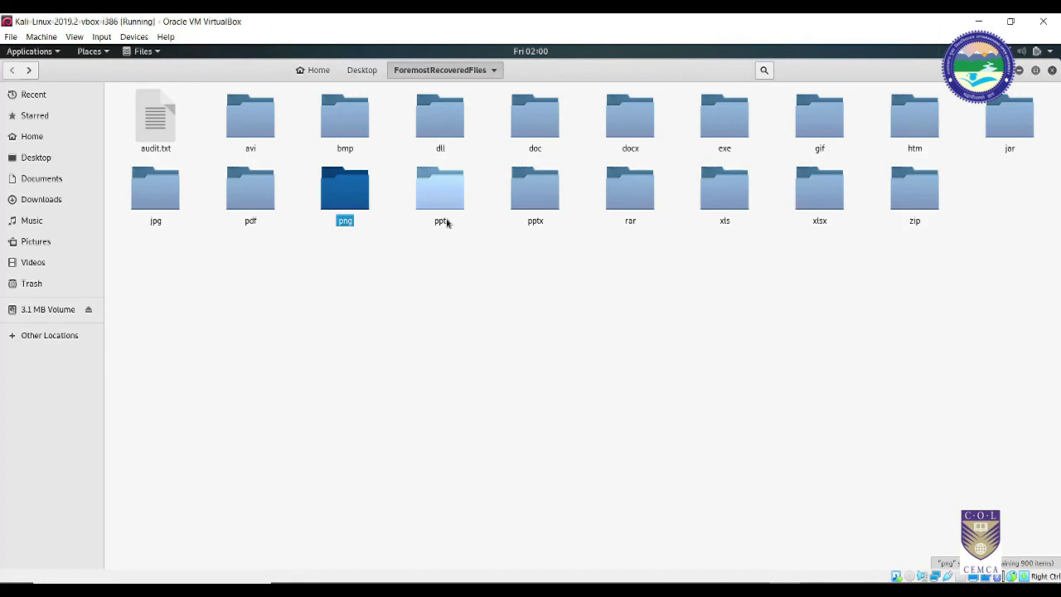
mouse_move(755, 493)
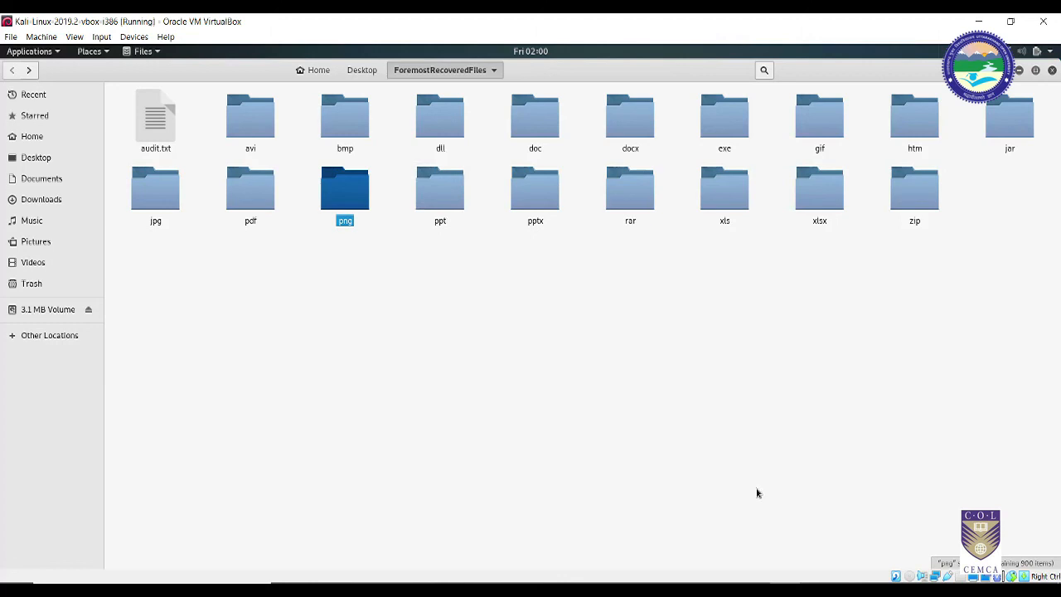